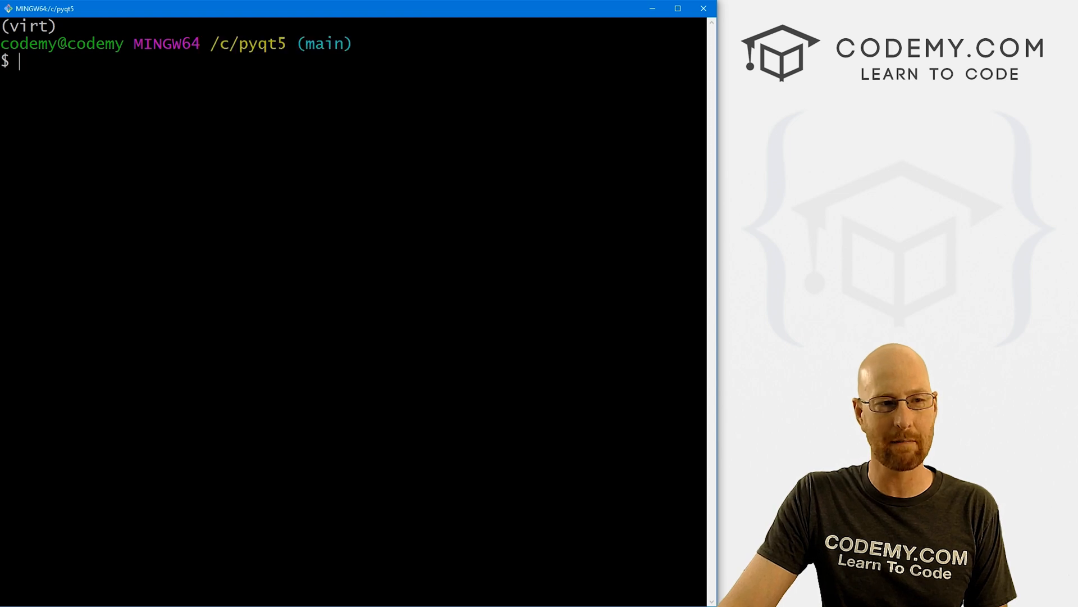
Run the designer command in Git Bash to launch Qt Designer.
text(des)
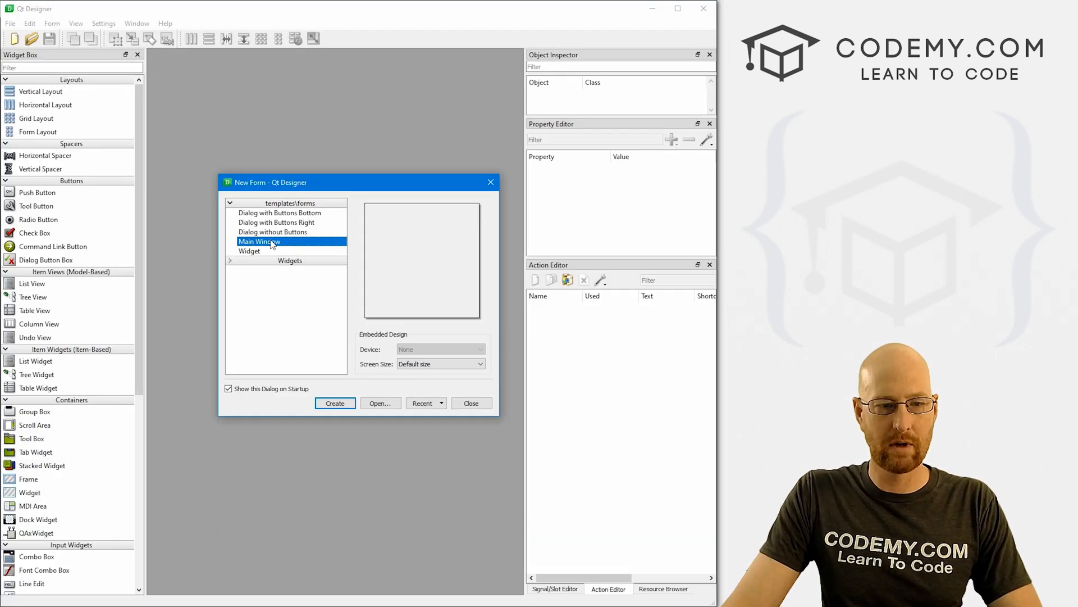
Create a Main Window form and stretch the placed button wider across it.
click(335, 403)
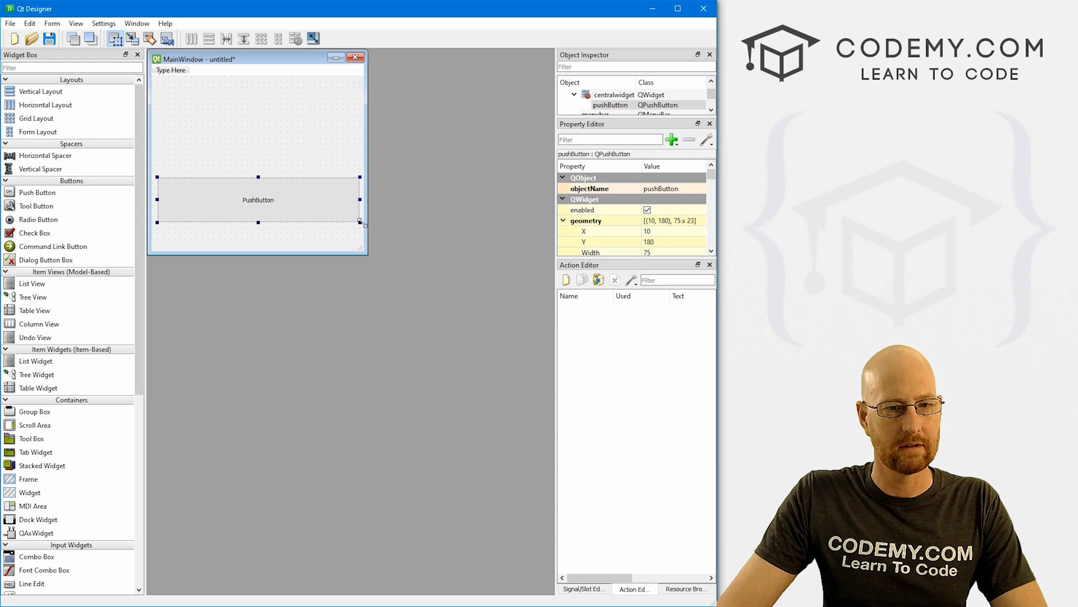
drag(361, 222, 361, 210)
text(Open Window)
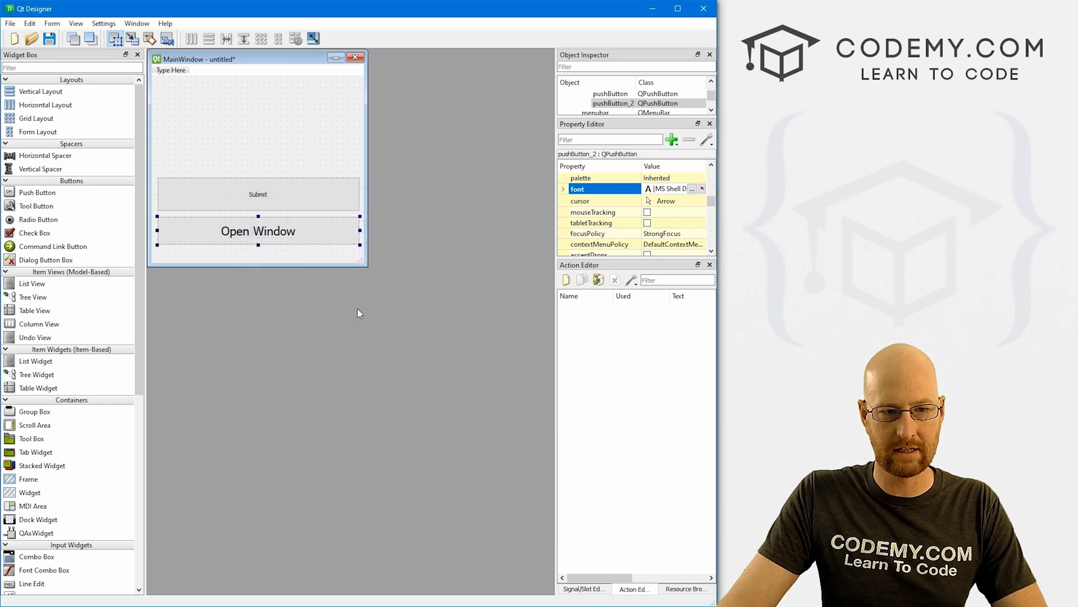
Set the Submit button and the text input to font size 16.
click(693, 189)
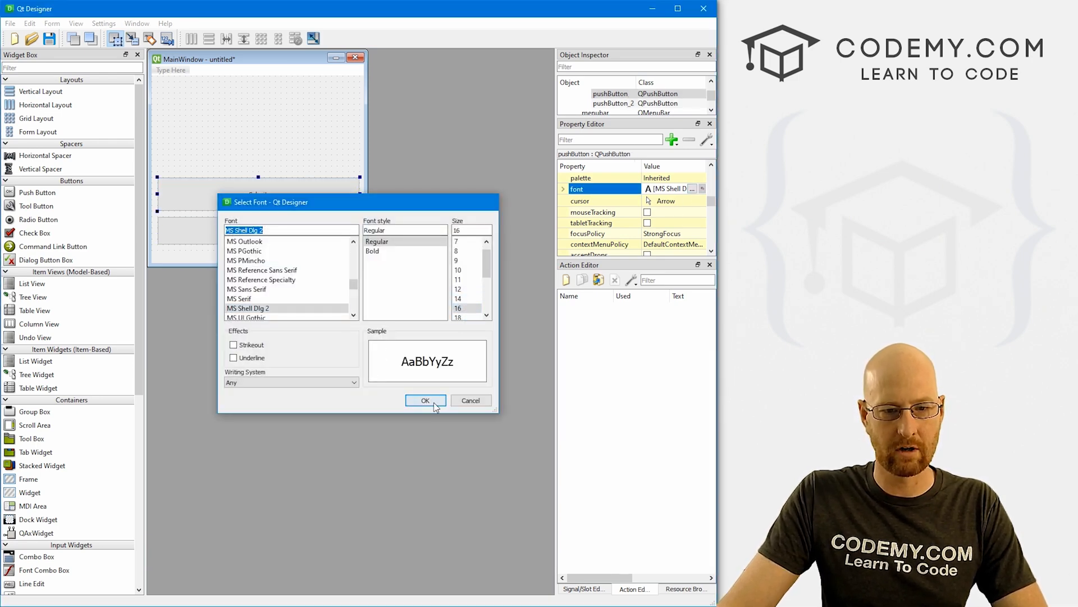
click(424, 400)
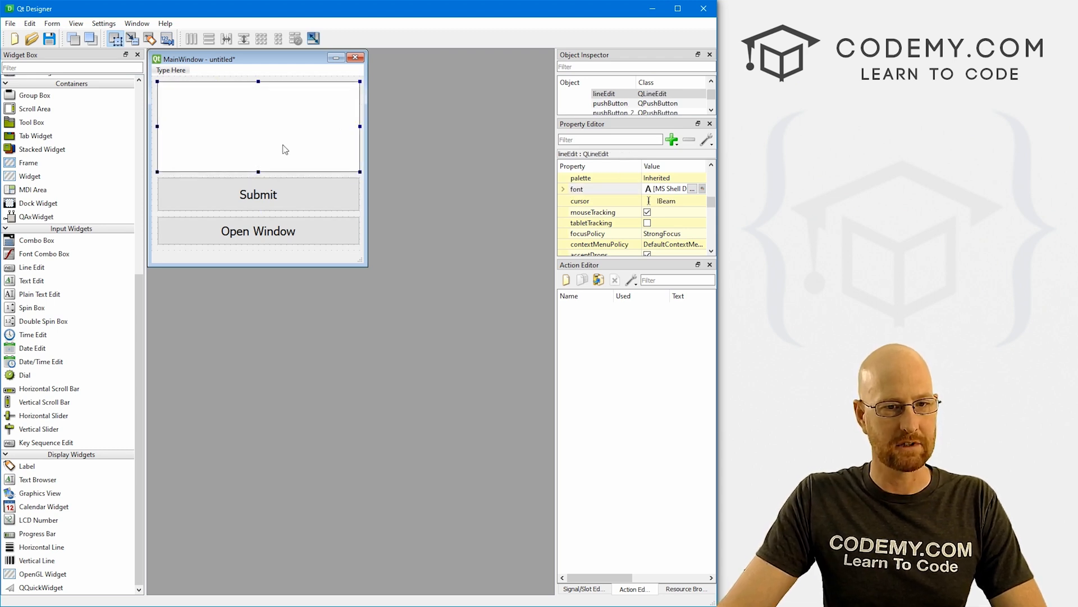
click(692, 189)
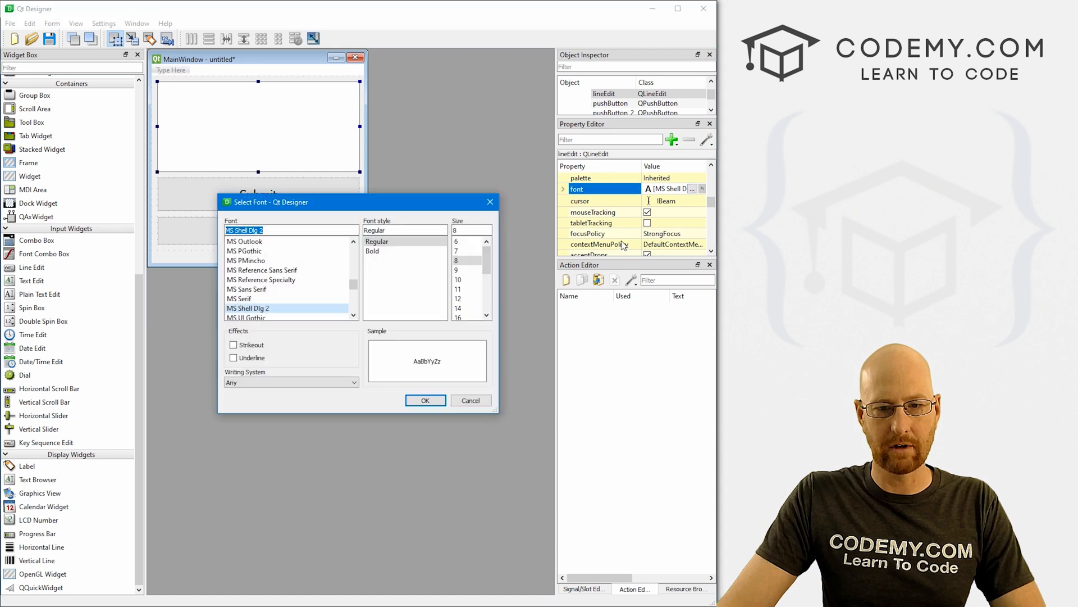
click(425, 400)
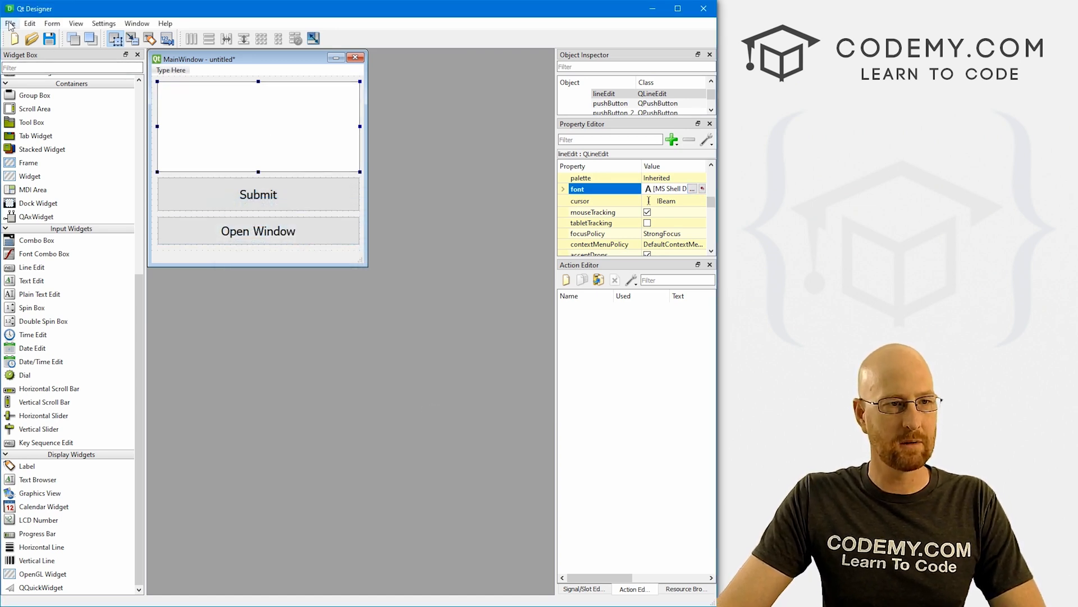
Save the first form as connect1.ui in the pyqt5 folder.
click(10, 23)
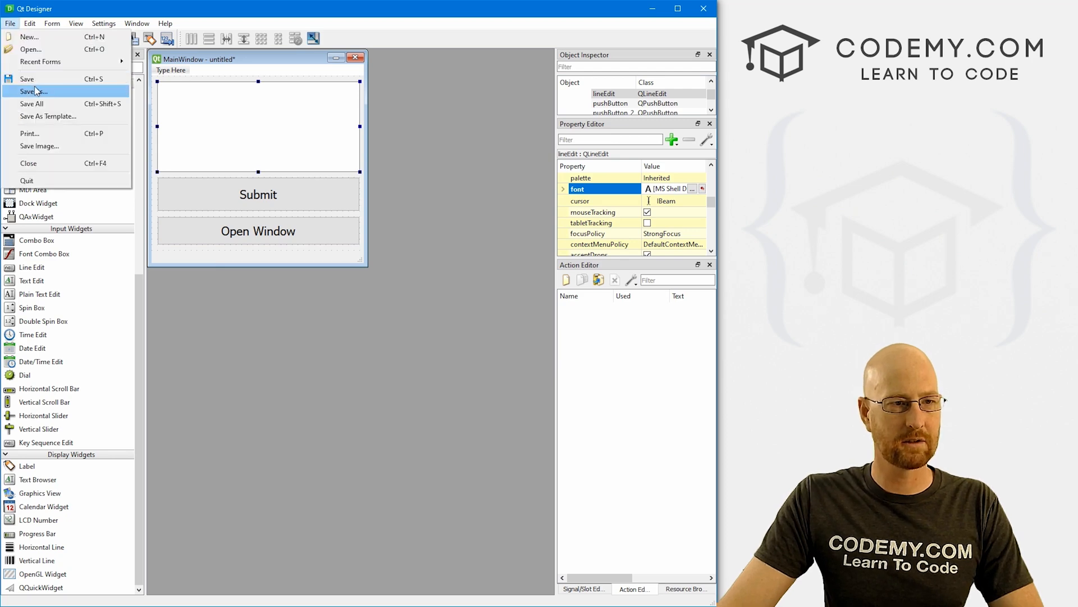
click(35, 91)
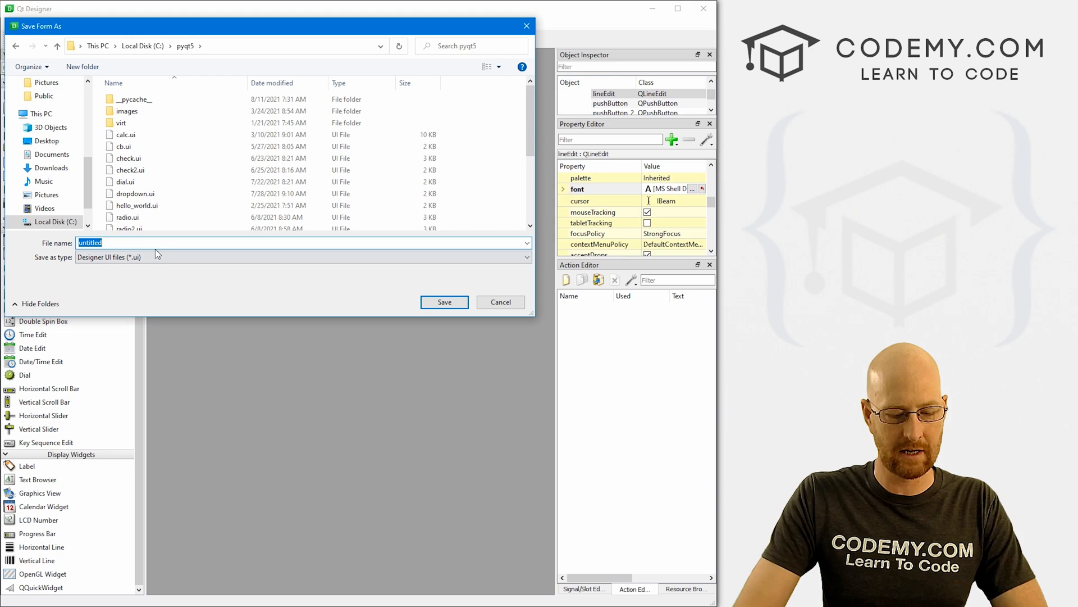
text(connect1)
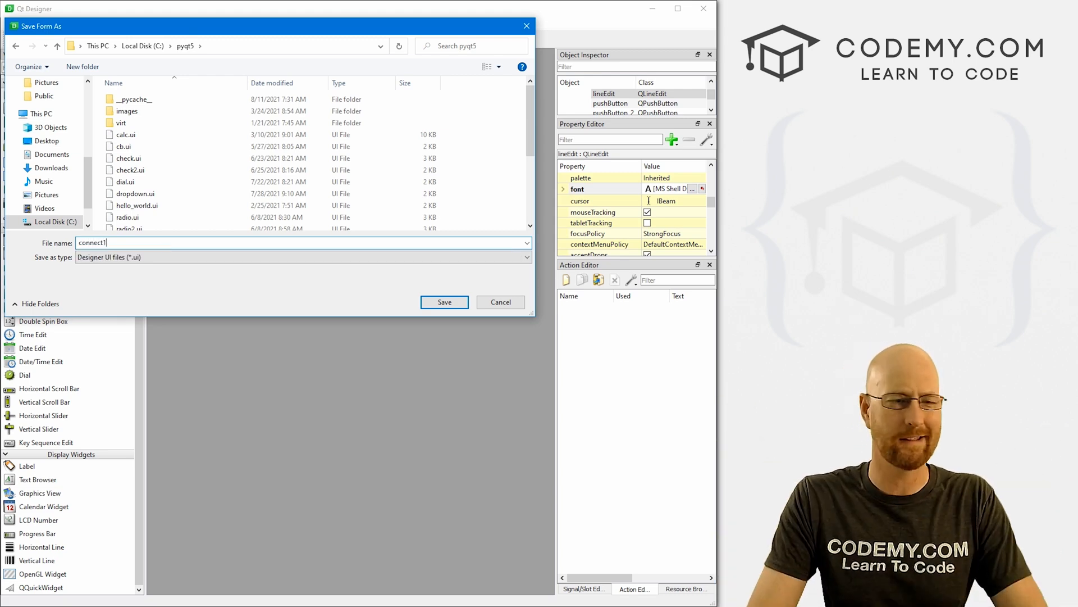
click(443, 303)
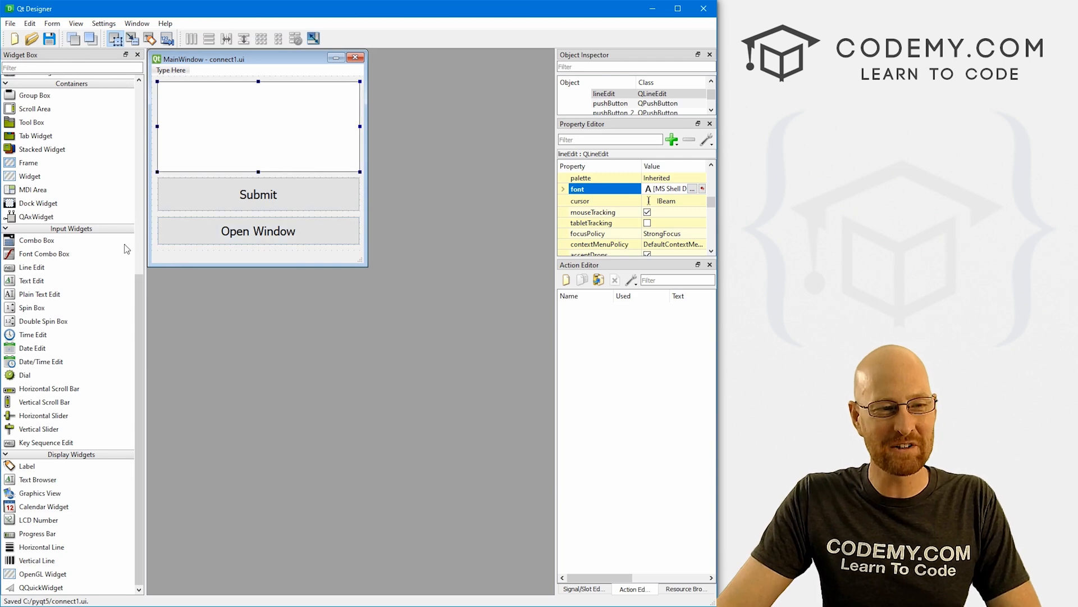
click(10, 22)
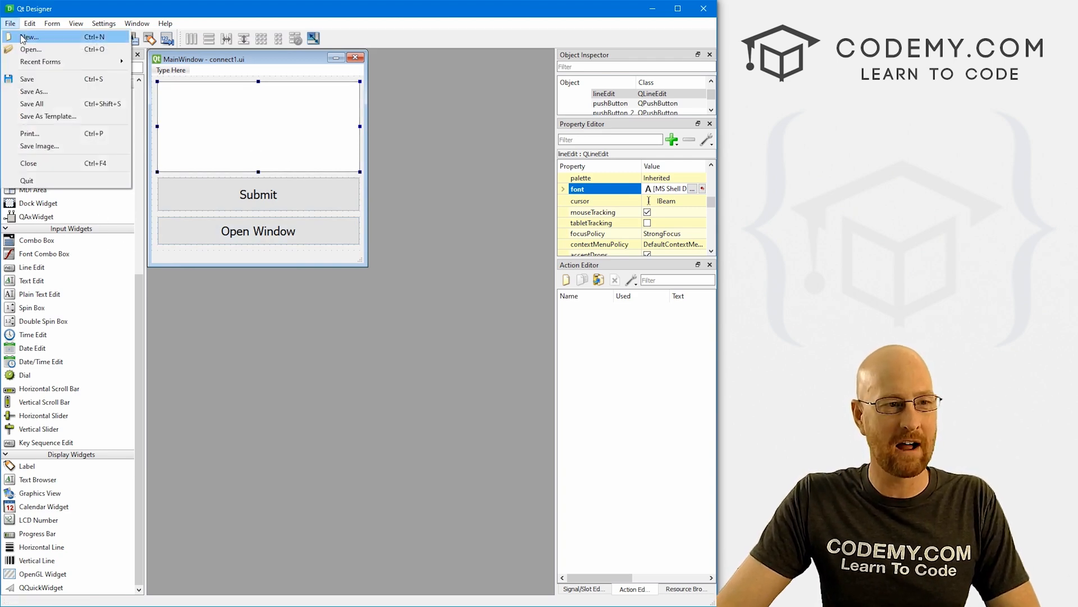
Create a second Main Window form and shrink it into a short, wide SecondWindow.
click(29, 36)
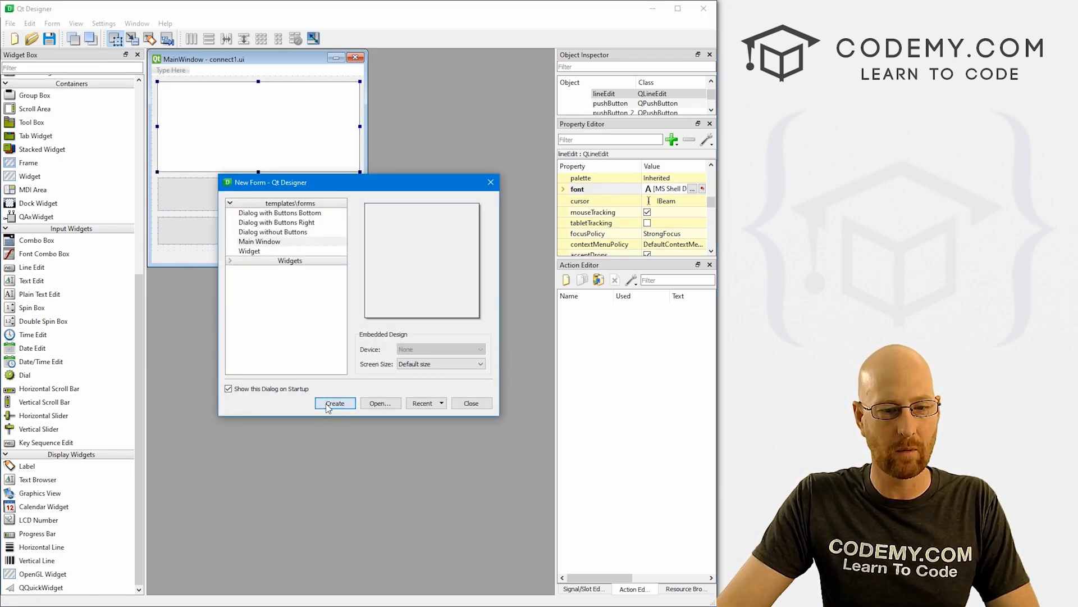
click(334, 403)
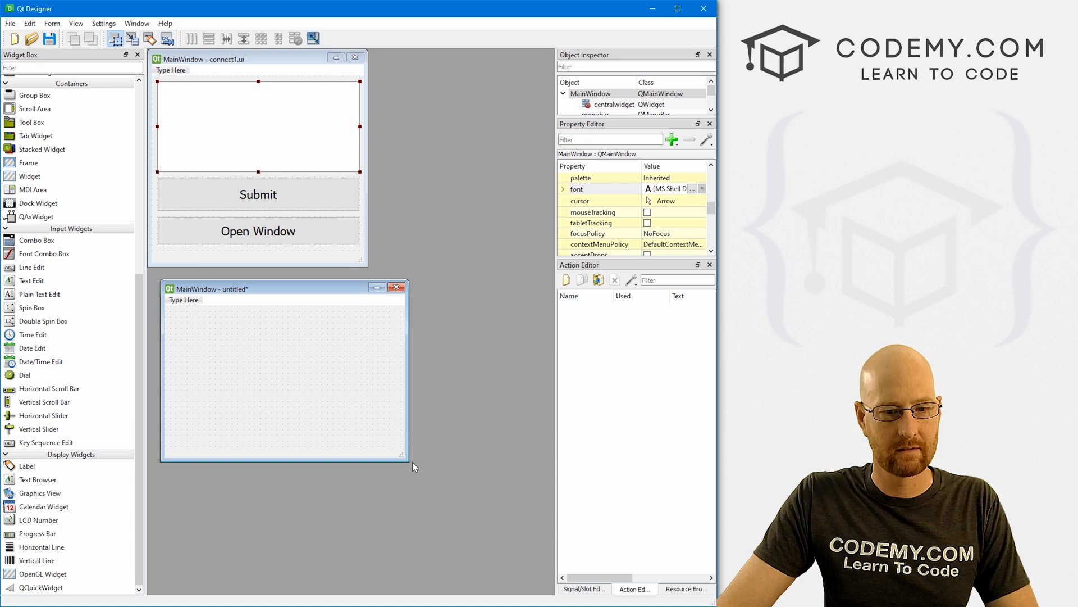
drag(402, 457, 473, 356)
text(SecondWindow)
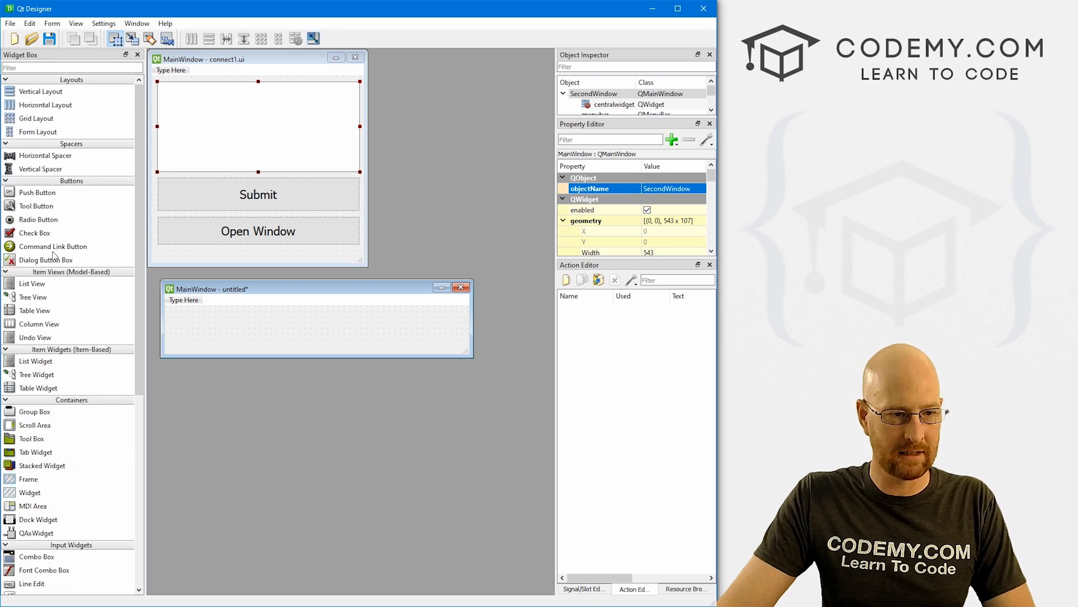
scroll(down, 3)
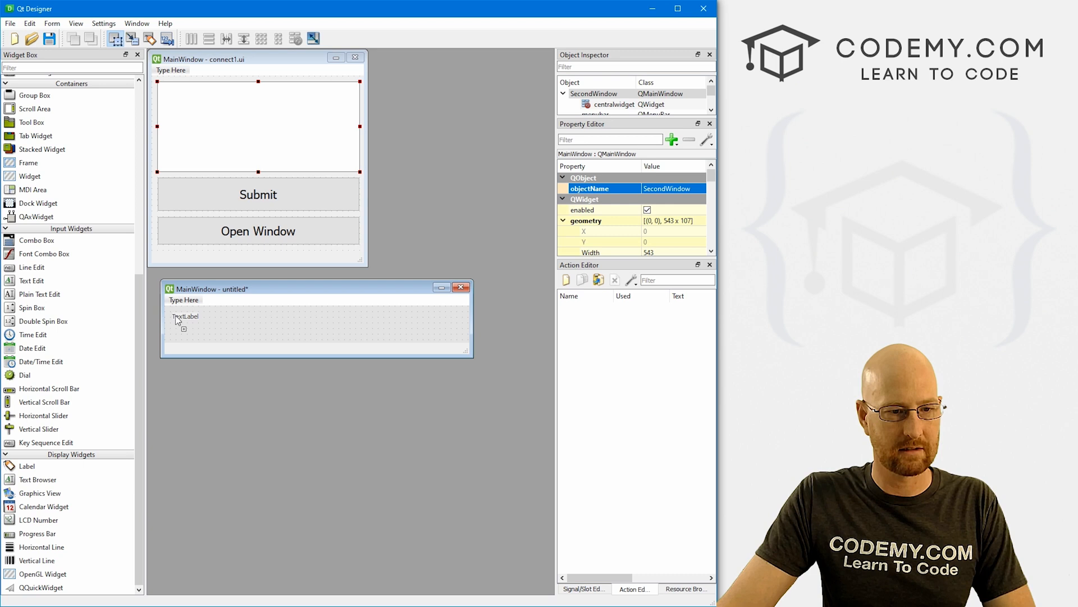
Add a label at font size 16 reading "Type Something in the other Window!".
click(183, 323)
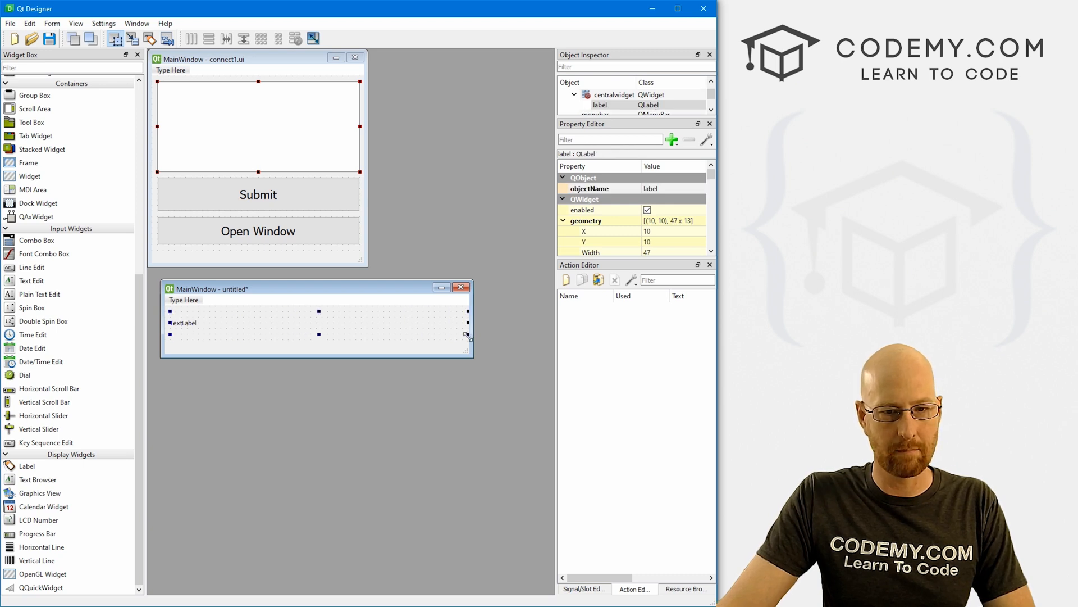
scroll(down, 3)
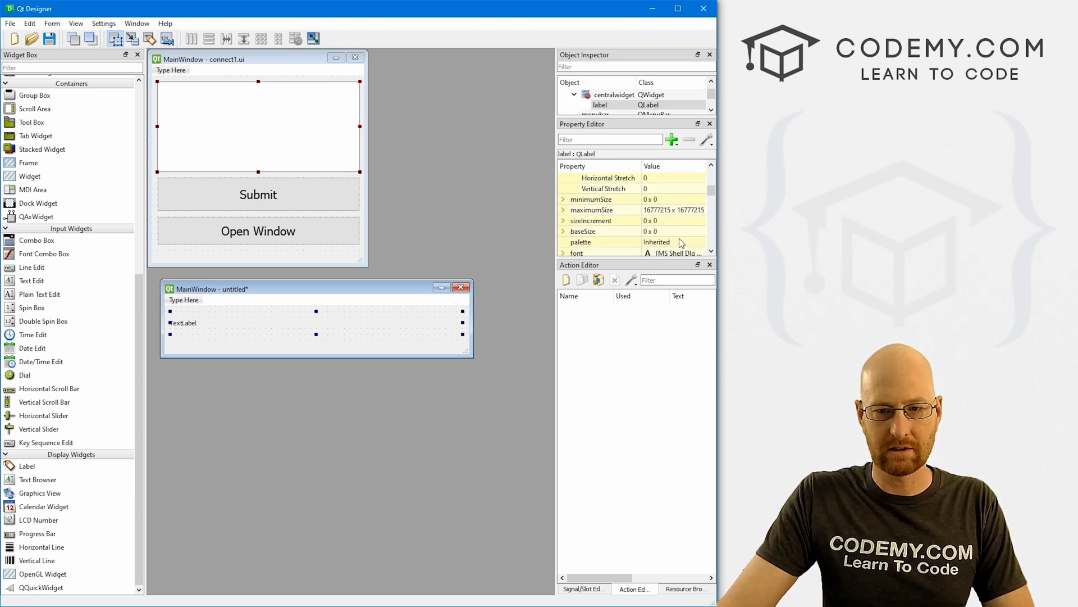
click(693, 188)
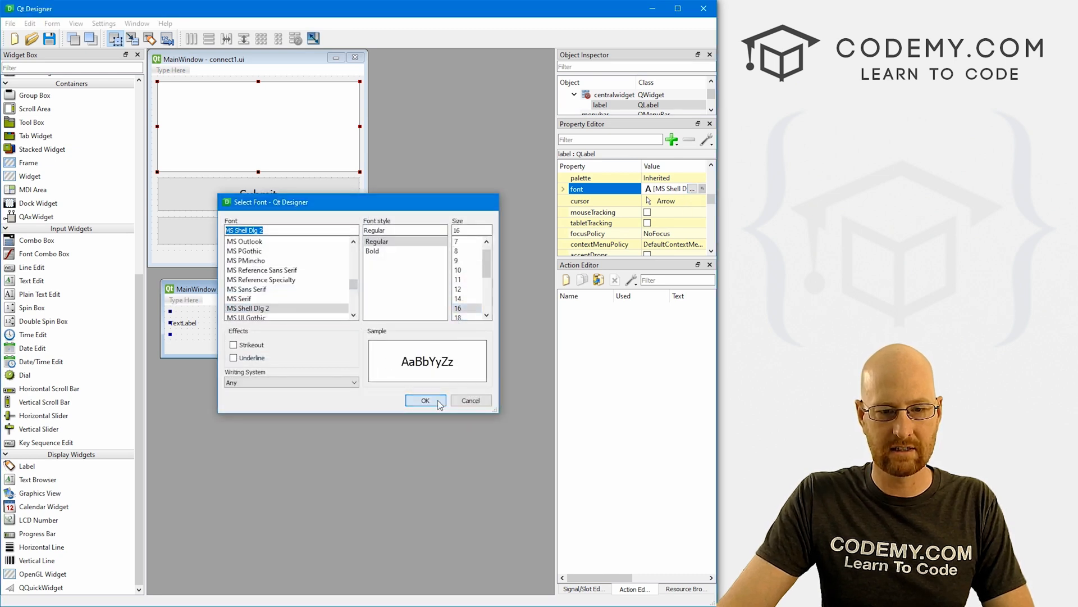
click(424, 400)
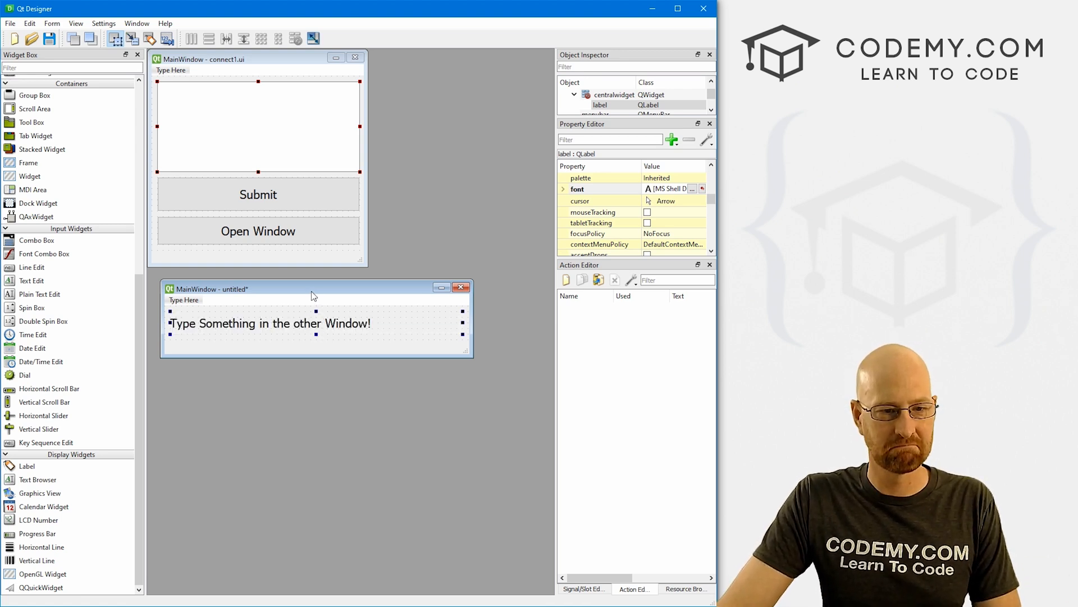
Save the second form as connect2.ui.
click(313, 289)
text(c)
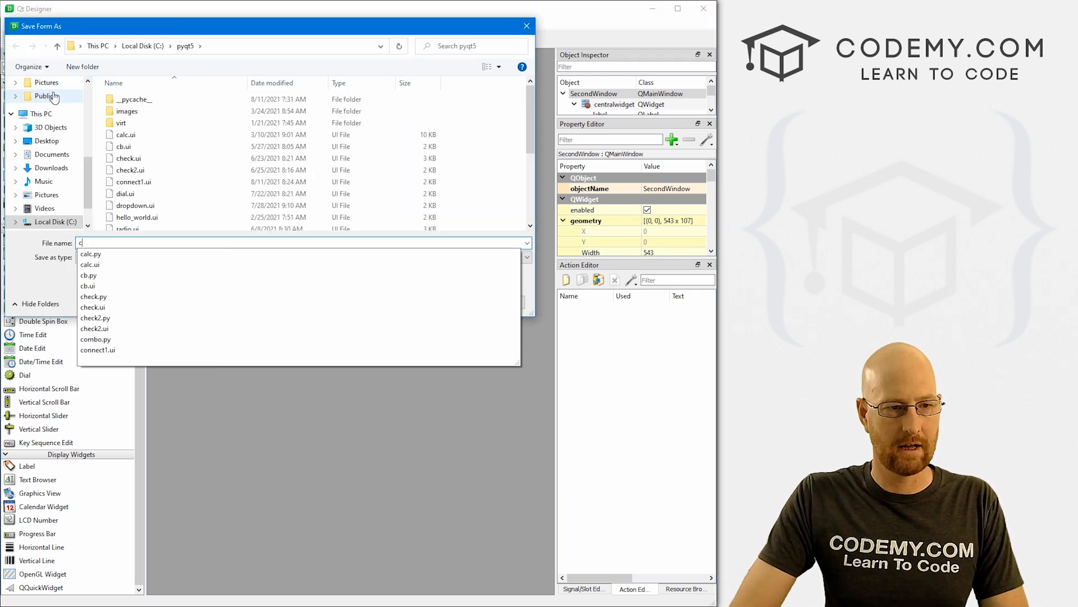
text(onnect2)
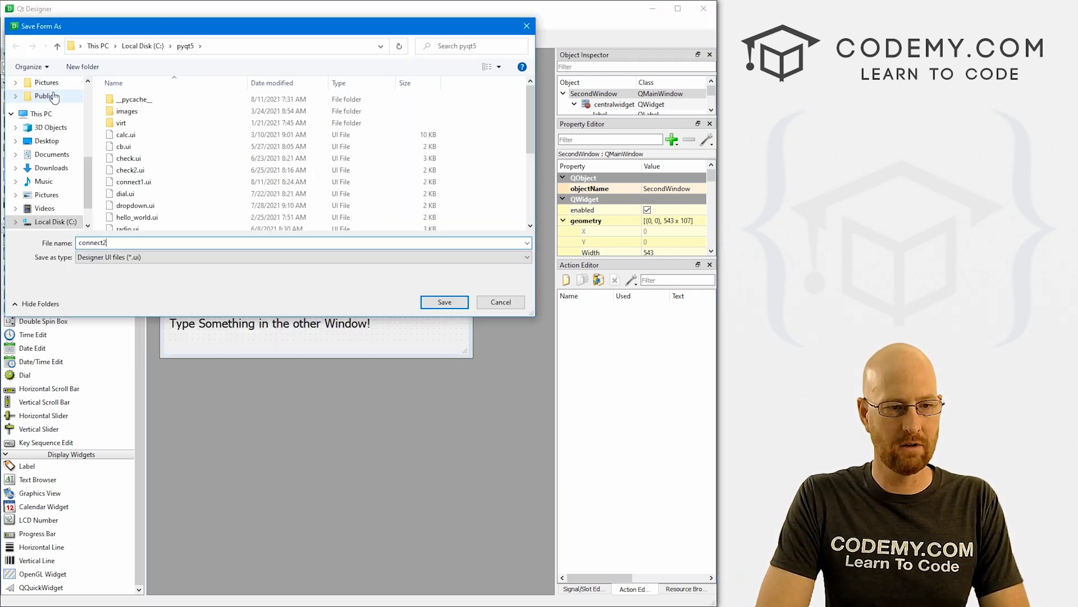
click(444, 302)
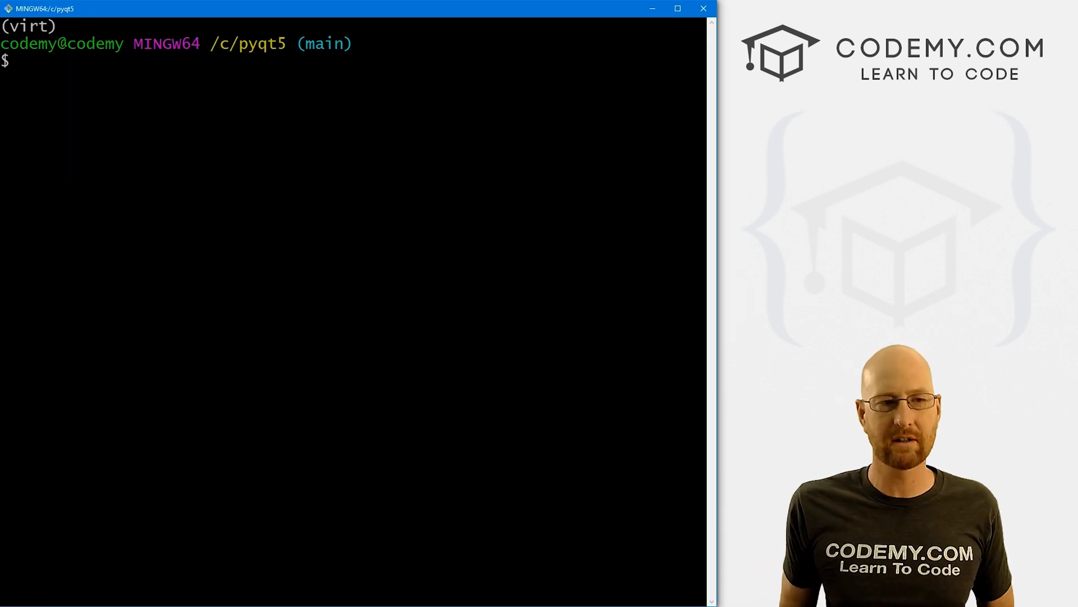
Run pyuic5 -x connect1.ui -o connect1.py to generate the Python file.
text(pyuic5)
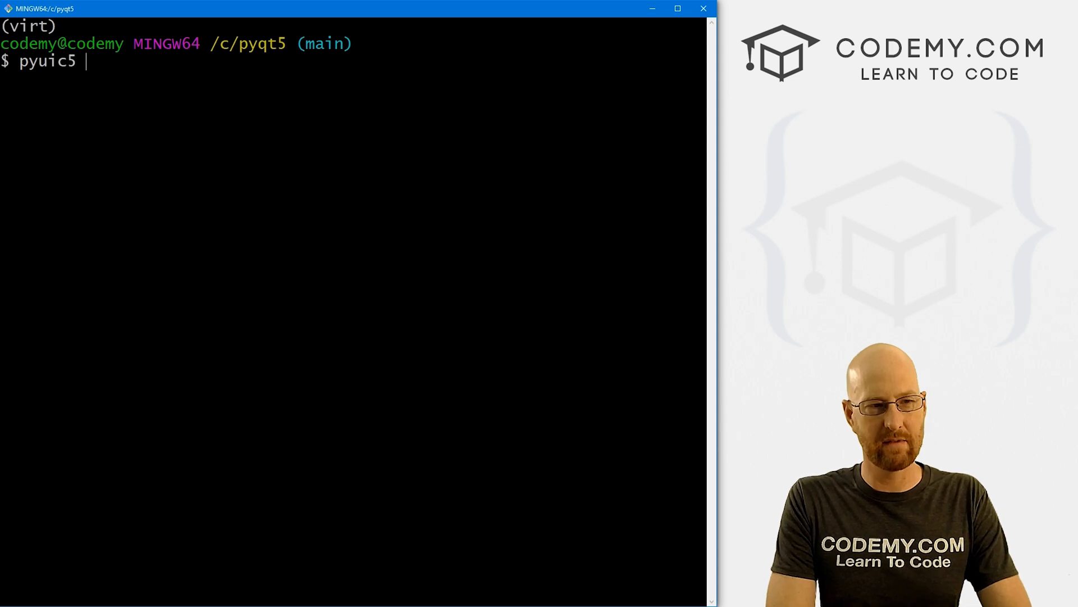
text(-x)
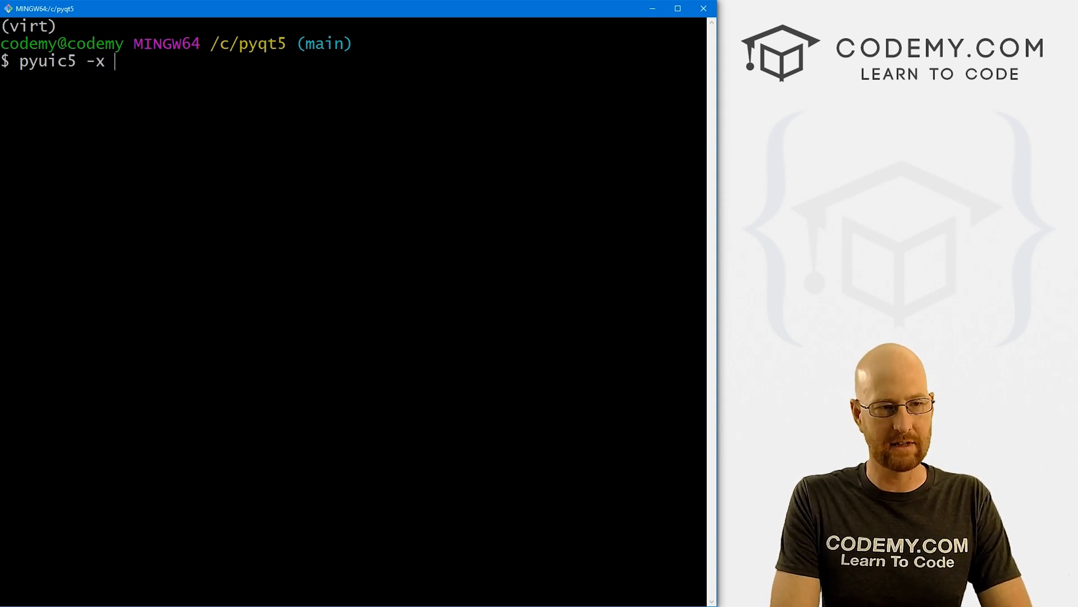
text(co)
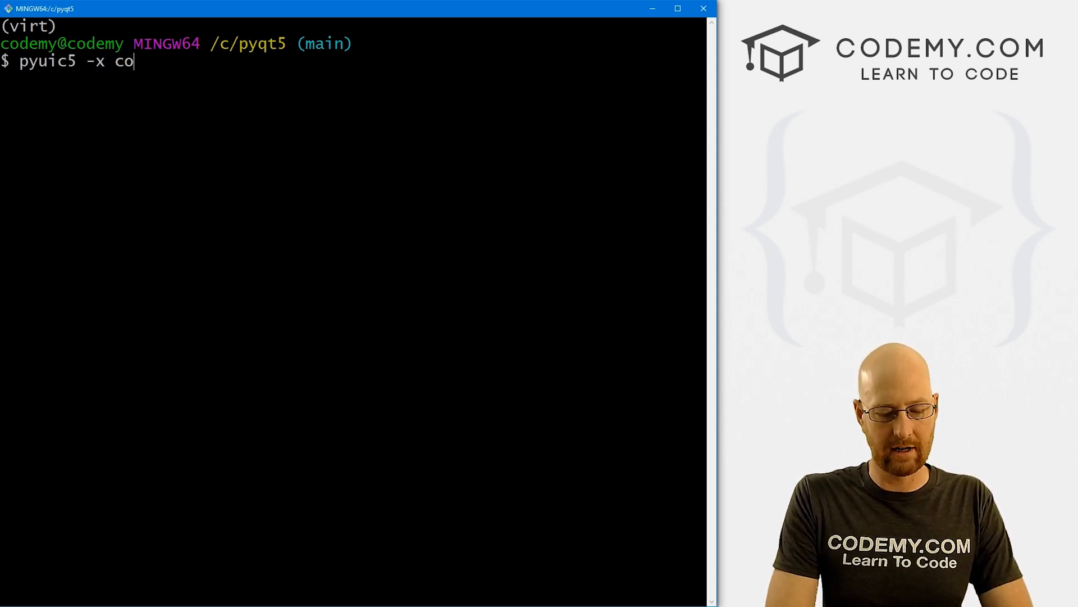
text(nnect1.)
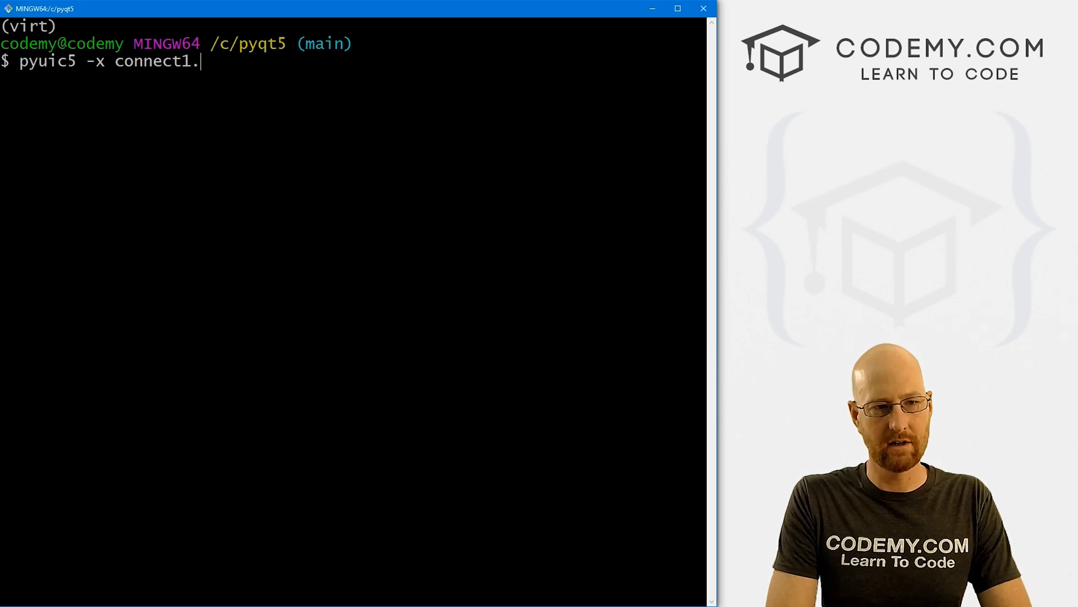
text(ui -o co)
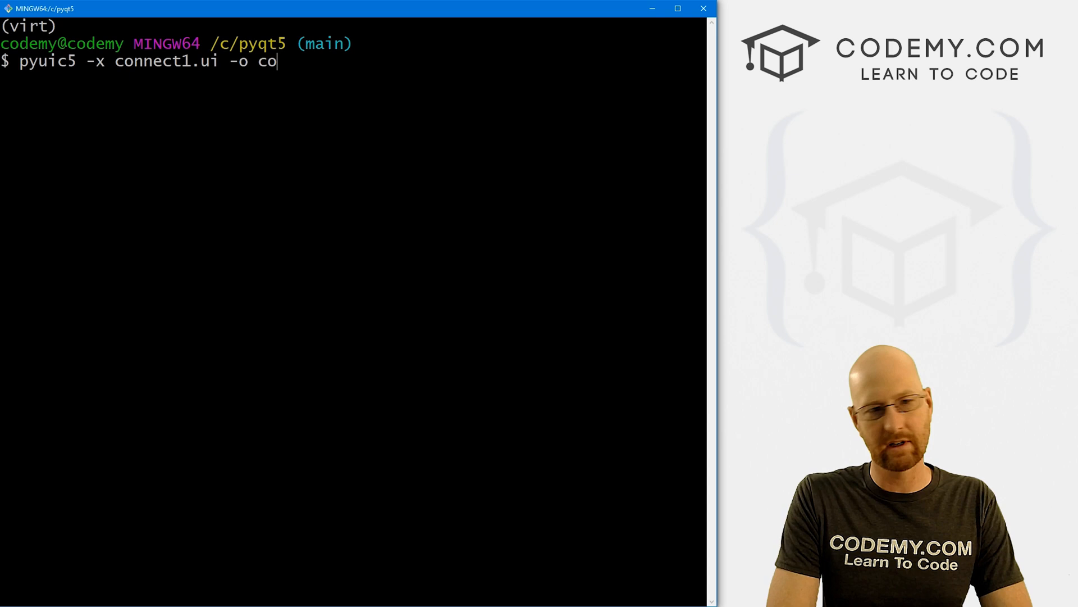
text(nnect1.py)
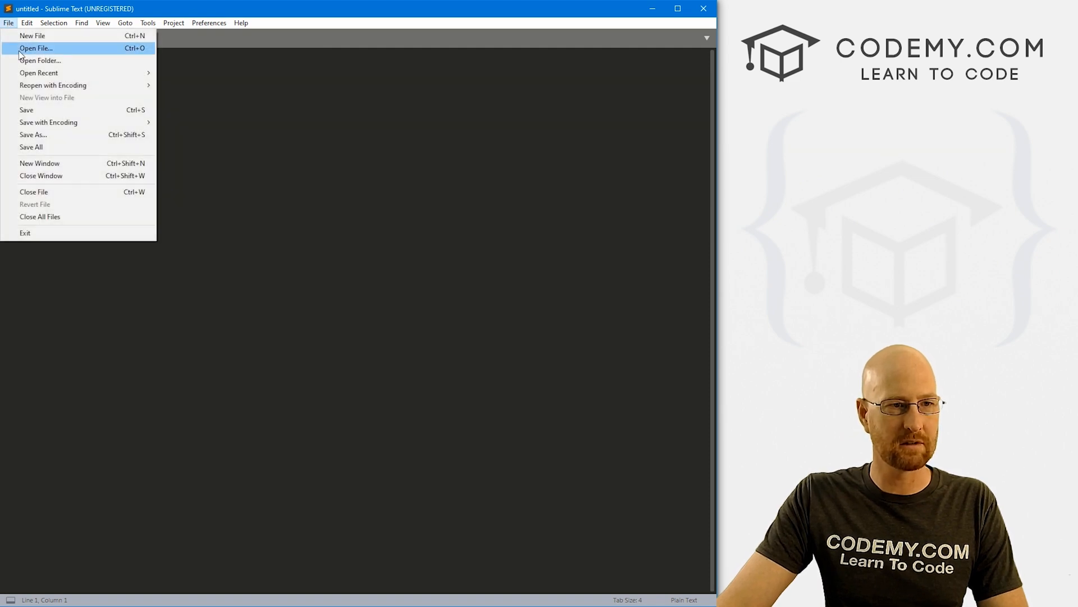
Open connect1.py and connect2.py from the pyqt5 folder and show connect1.py.
click(36, 47)
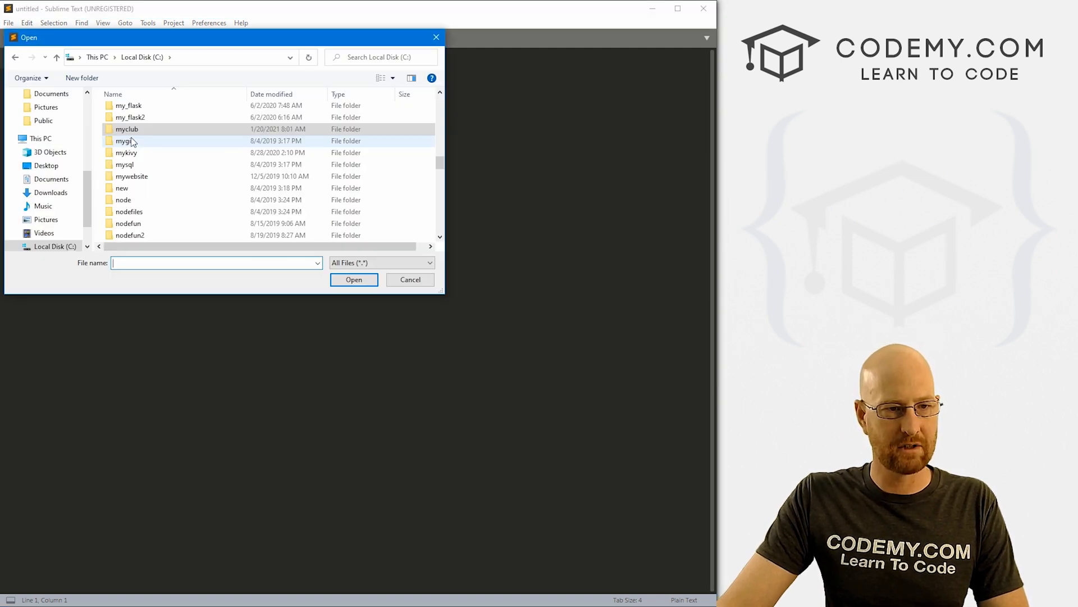
scroll(down, 3)
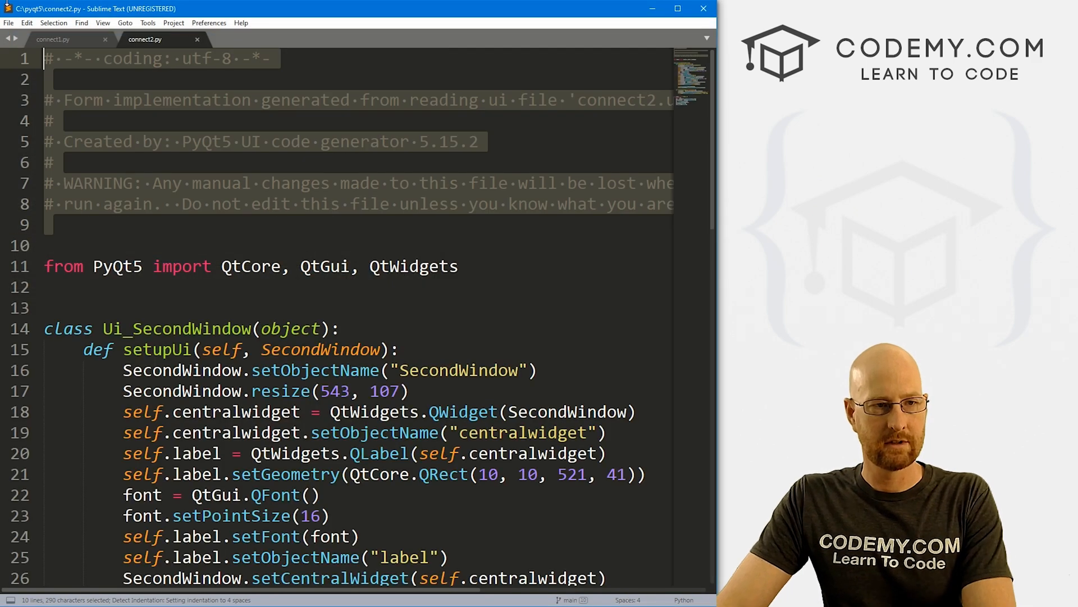
click(53, 39)
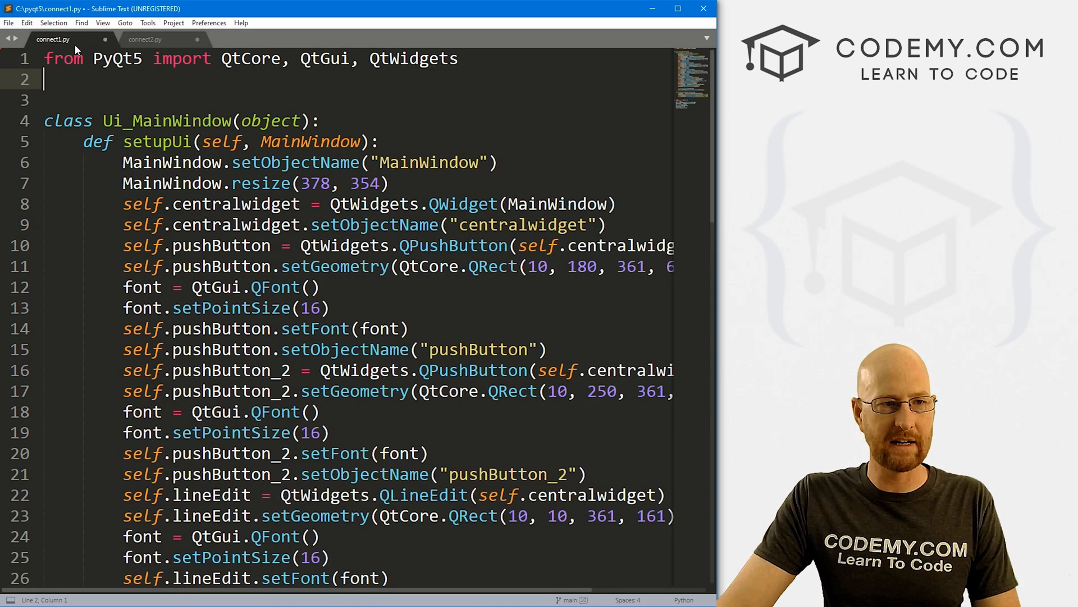
Add 'from connect2 import Ui_SecondWindow' to connect1.py, copying the class name from connect2.py.
text(from)
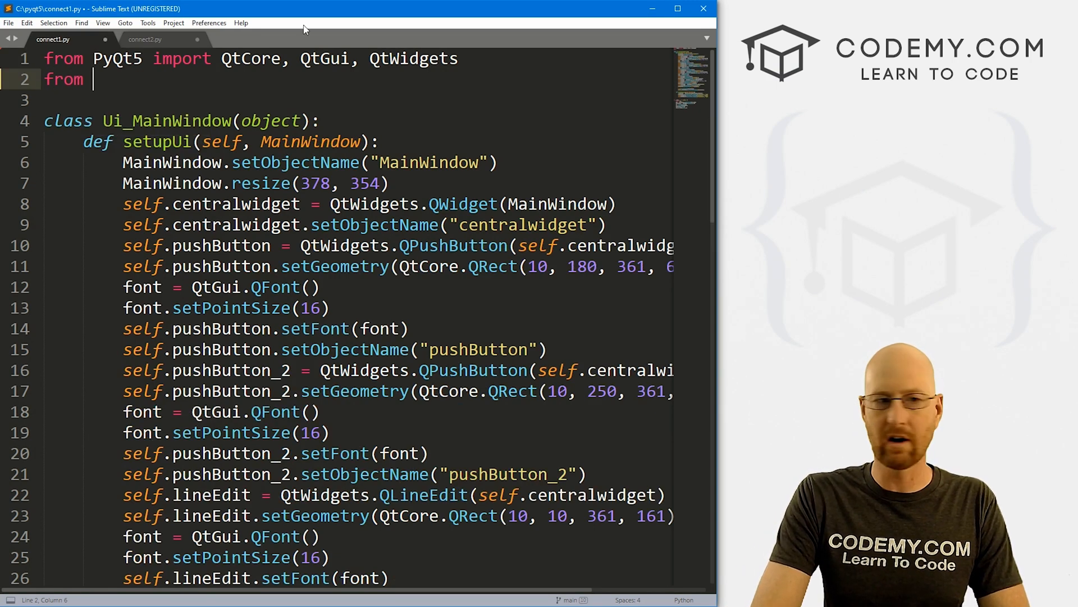
text(connect2)
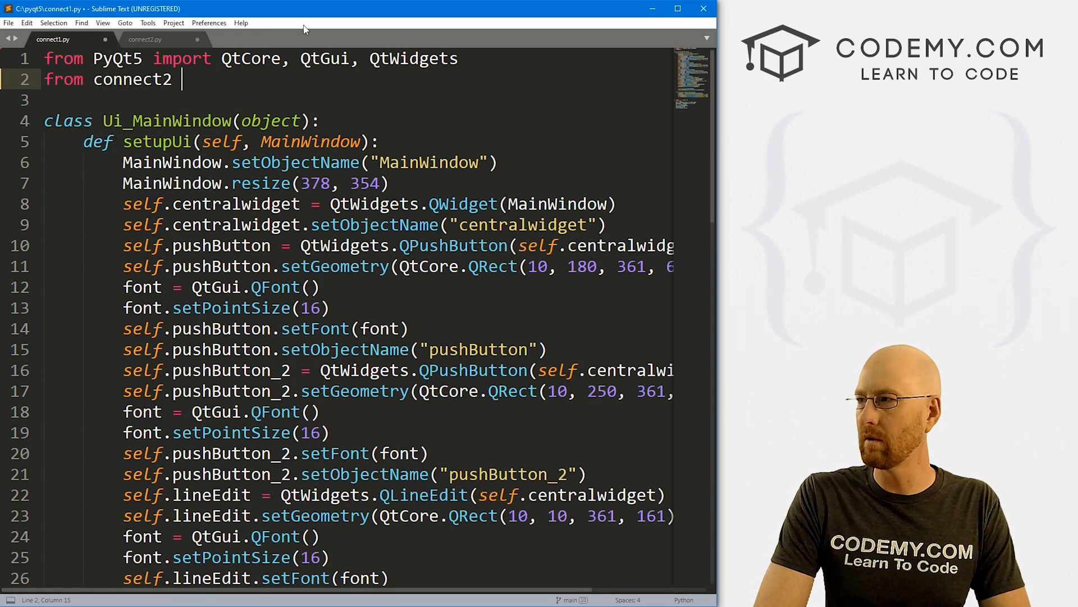
text(import)
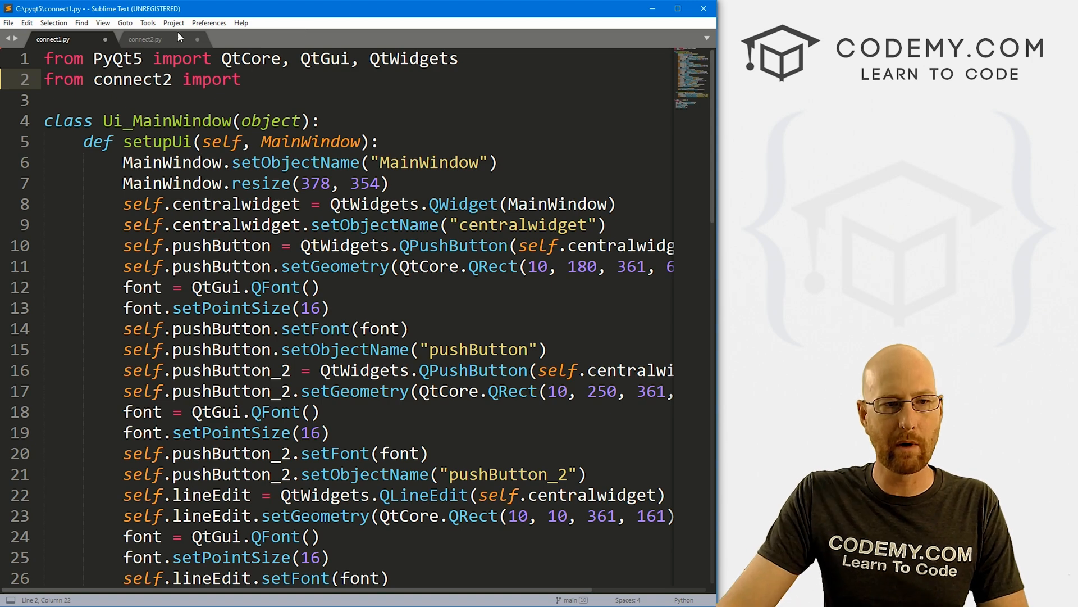
click(145, 39)
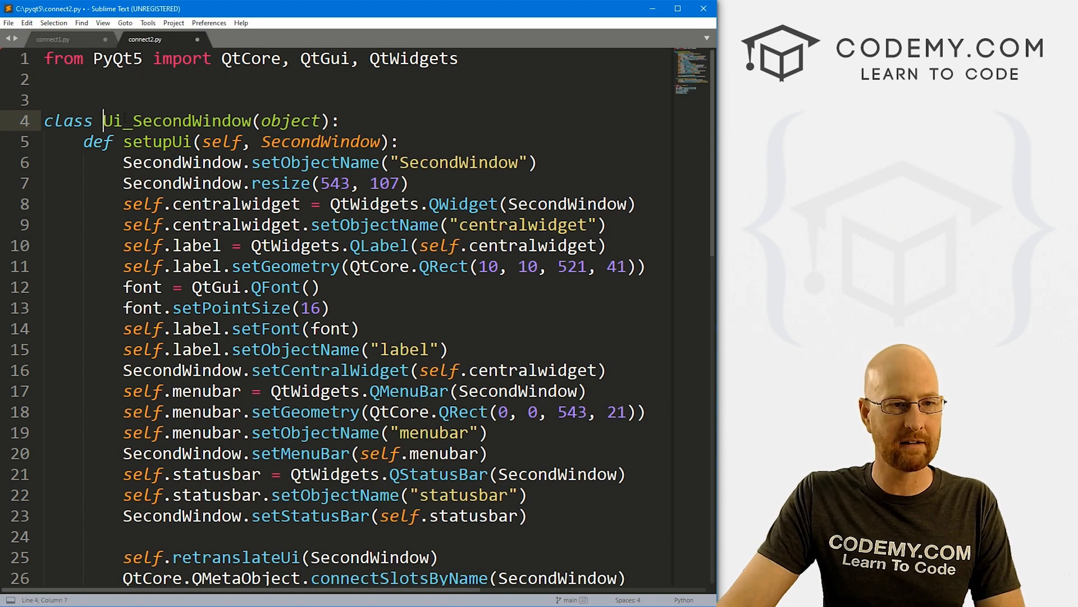
double_click(176, 120)
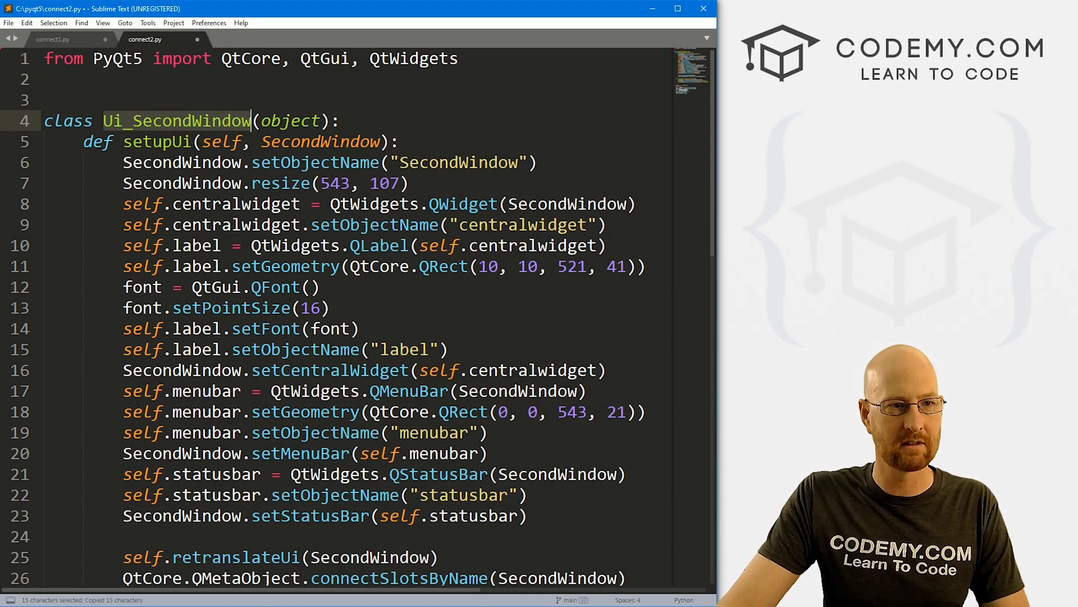
click(52, 40)
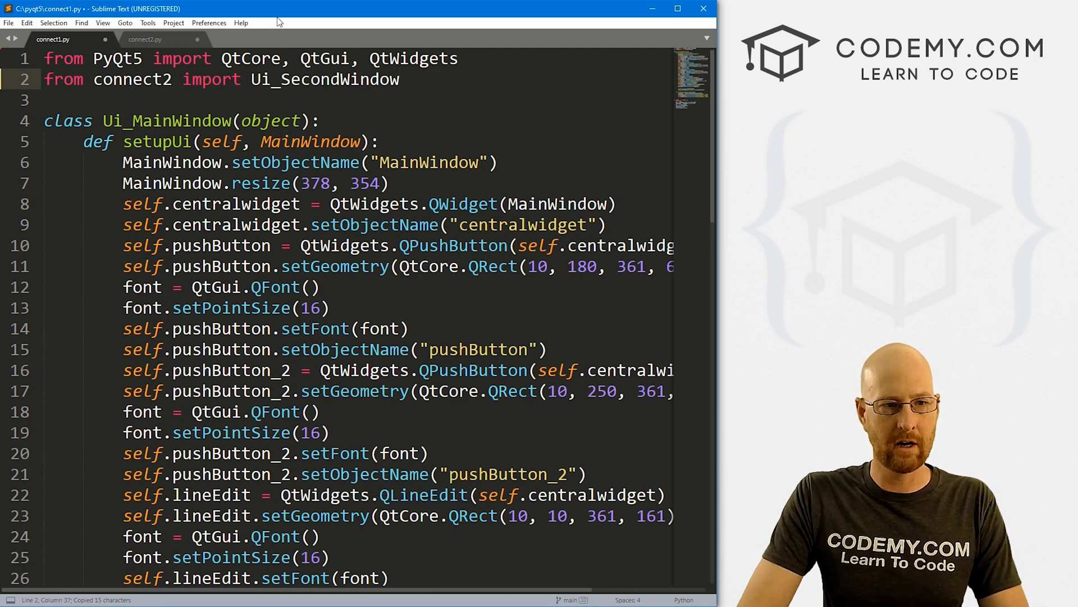
Begin def open_window(self) with self.window = QtWidgets.QMainWindow().
text(def open)
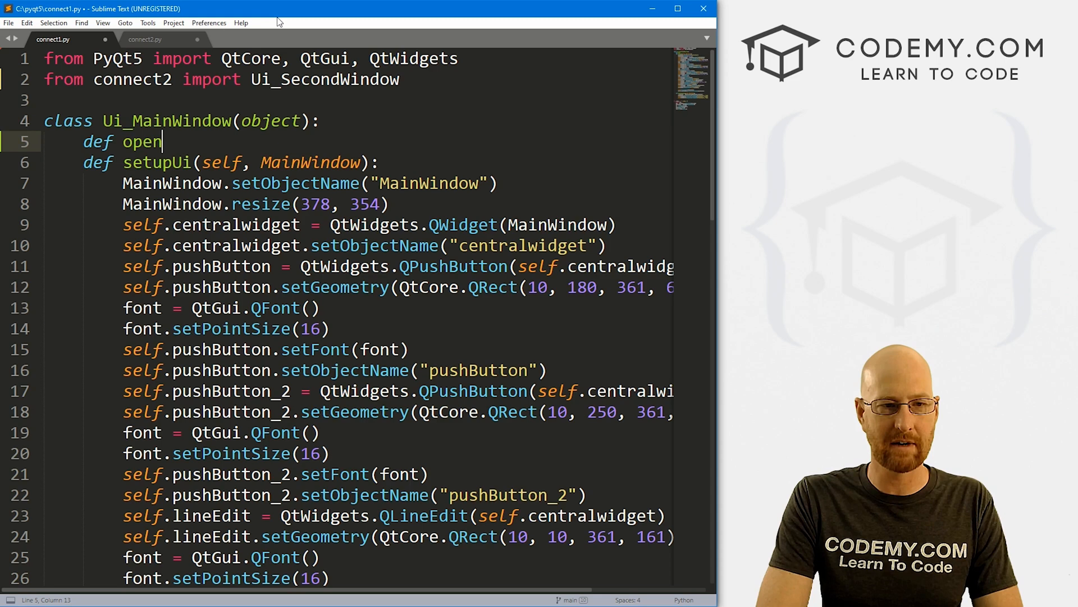
text(_window())
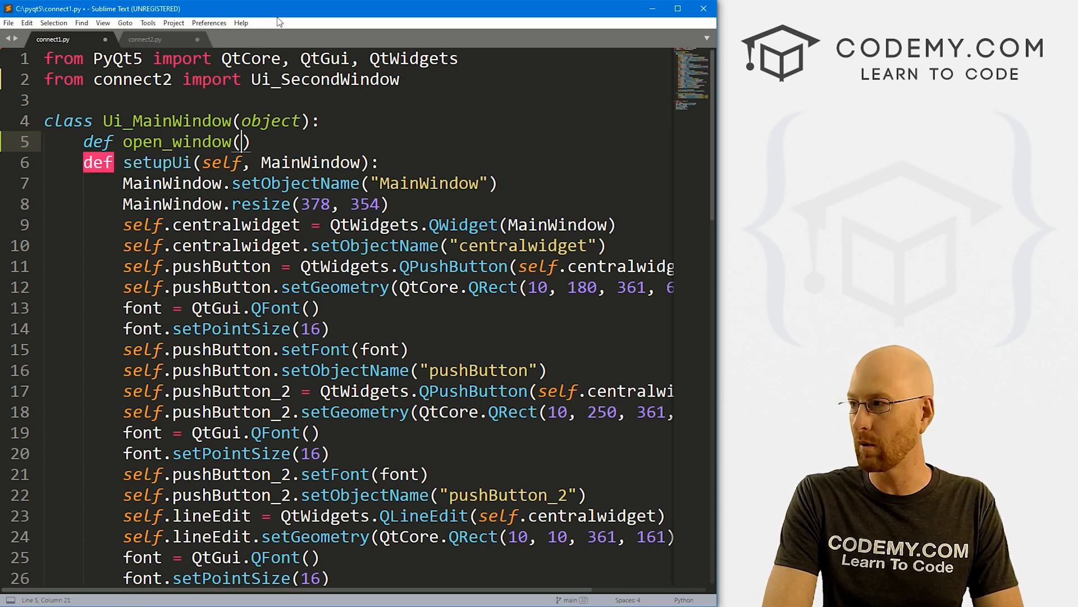
text(self):)
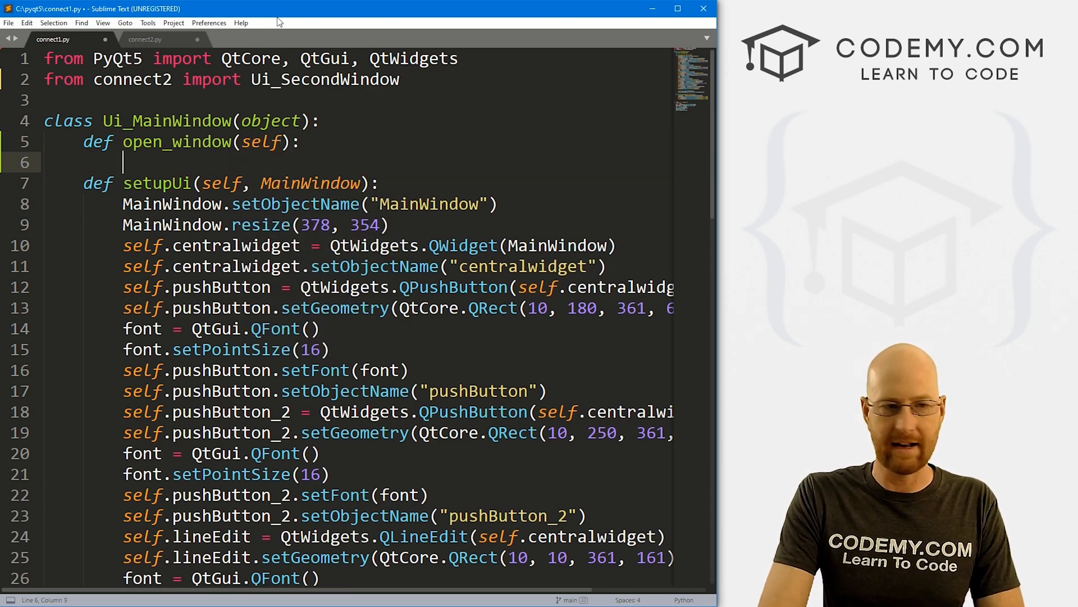
text(self.)
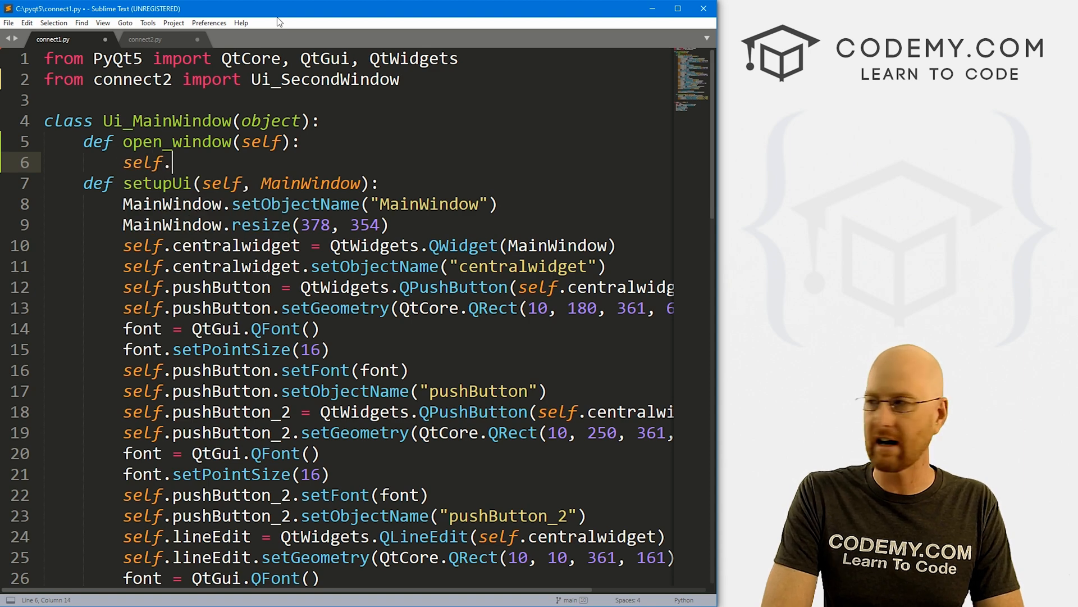
text(window =)
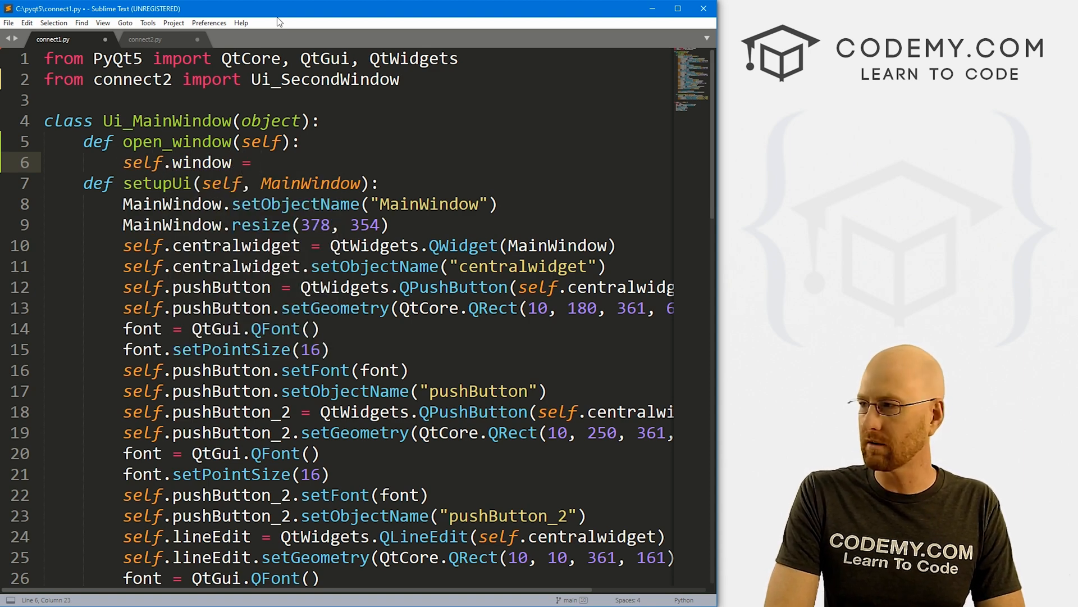
text(QtWidgets)
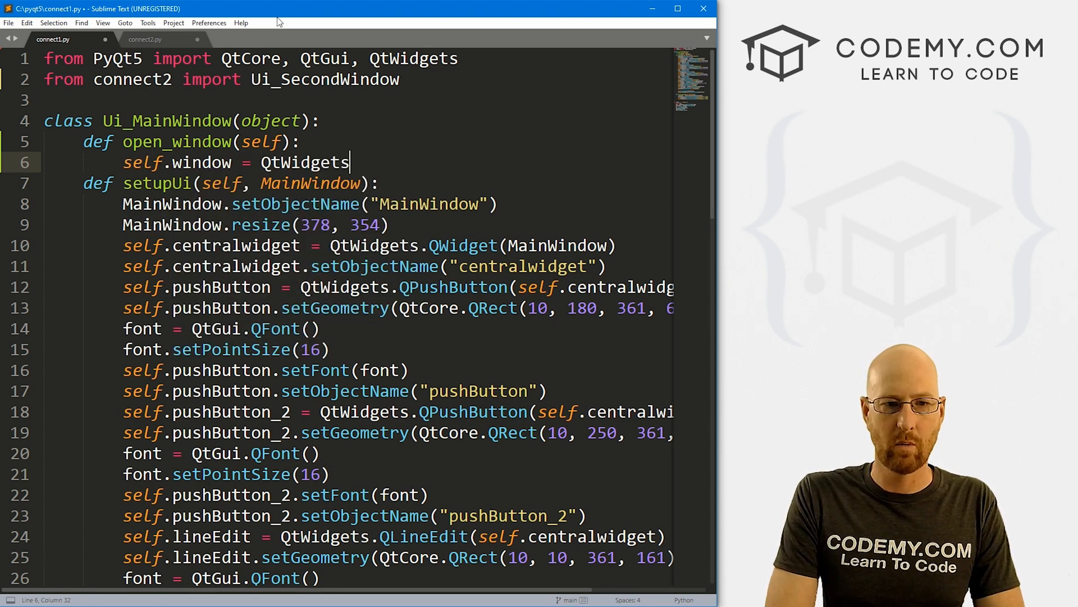
text(.QMa)
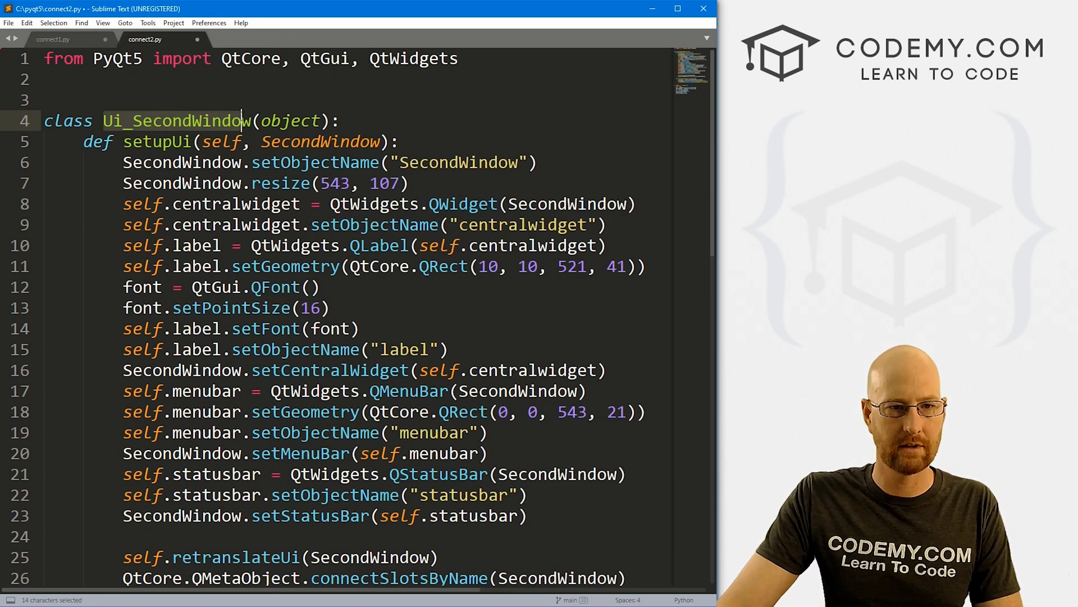
click(51, 40)
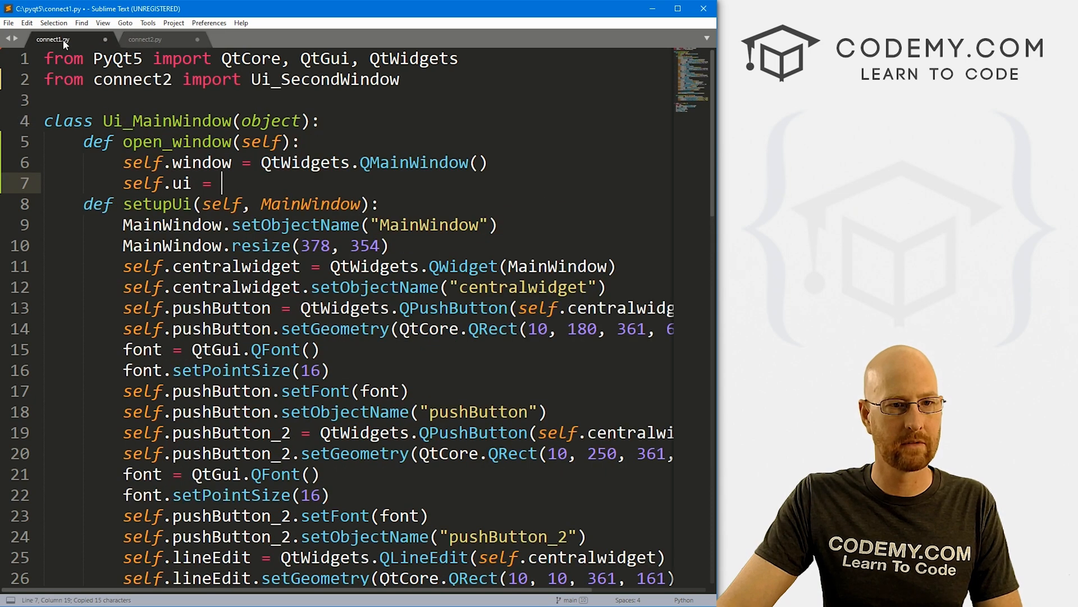
Complete open_window with self.ui = Ui_SecondWindow(), self.ui.setupUi(self.window) and self.window.show().
text(Ui_SecondWindow())
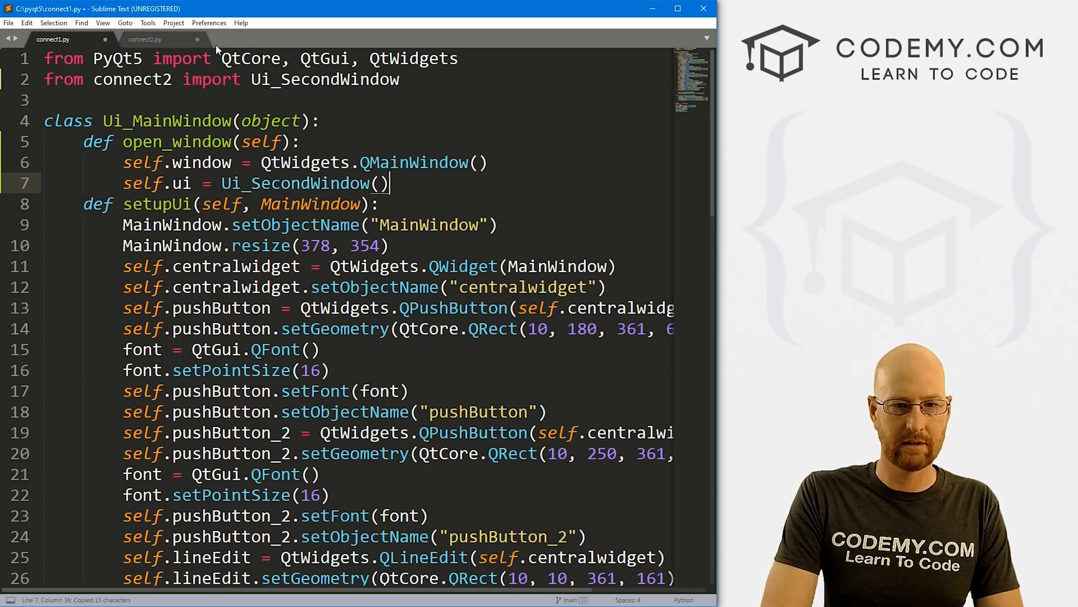
text(self)
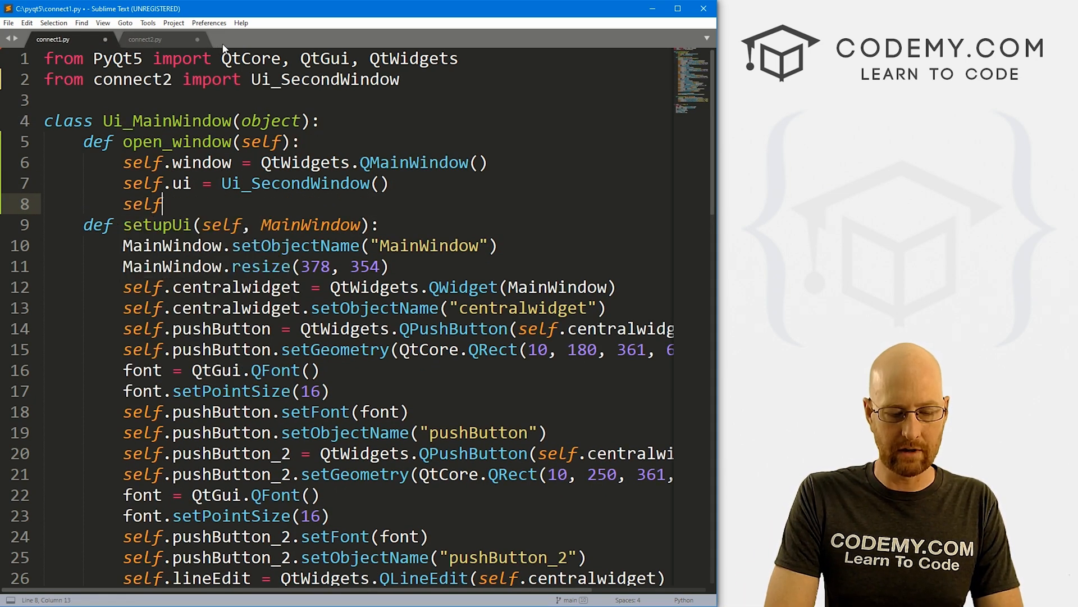
text(.ui.)
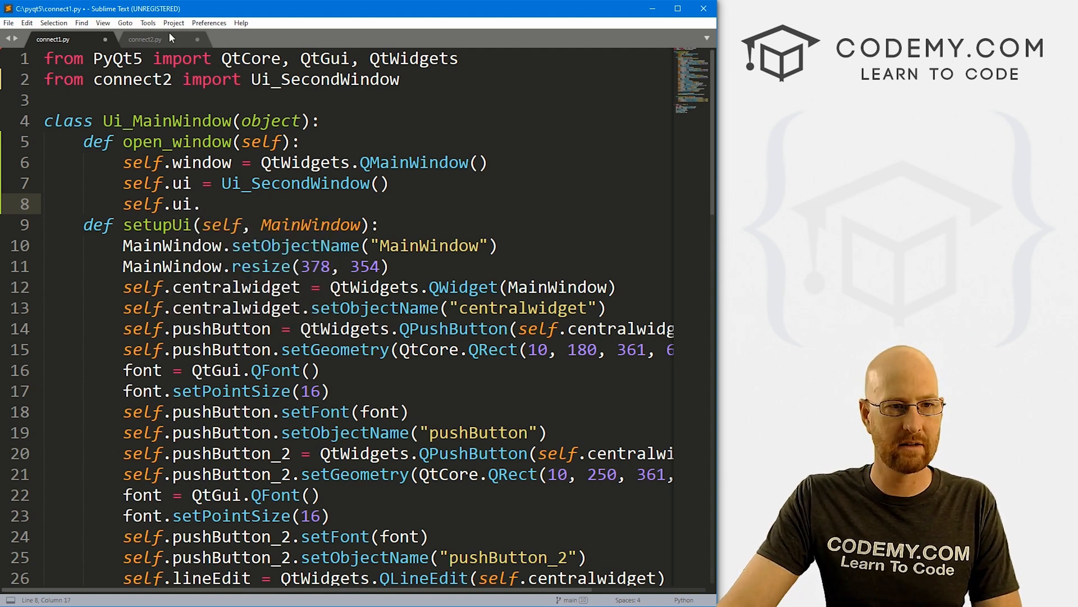
click(145, 40)
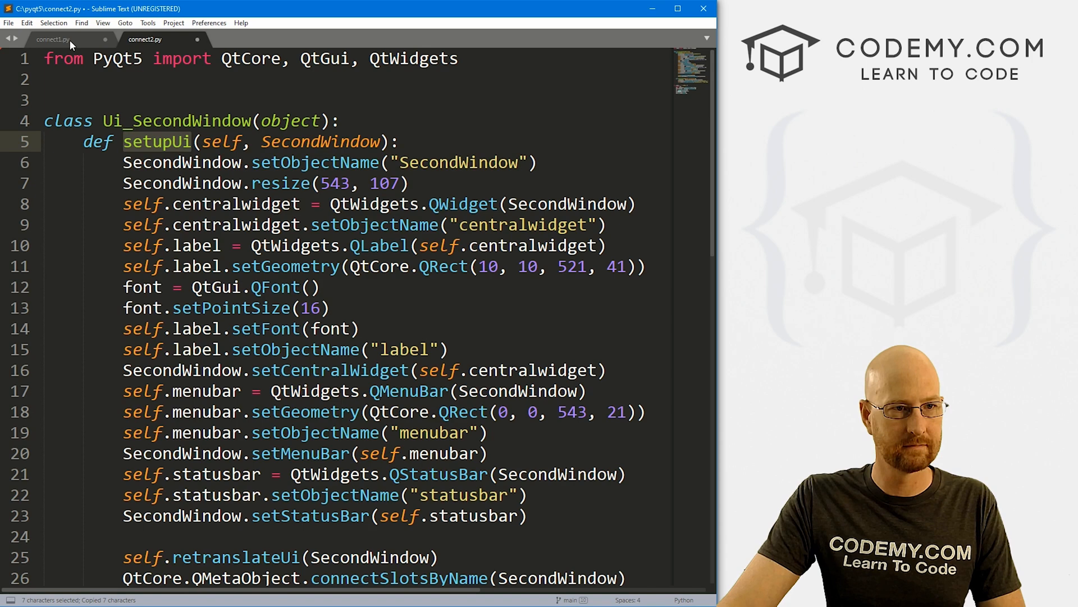
click(52, 39)
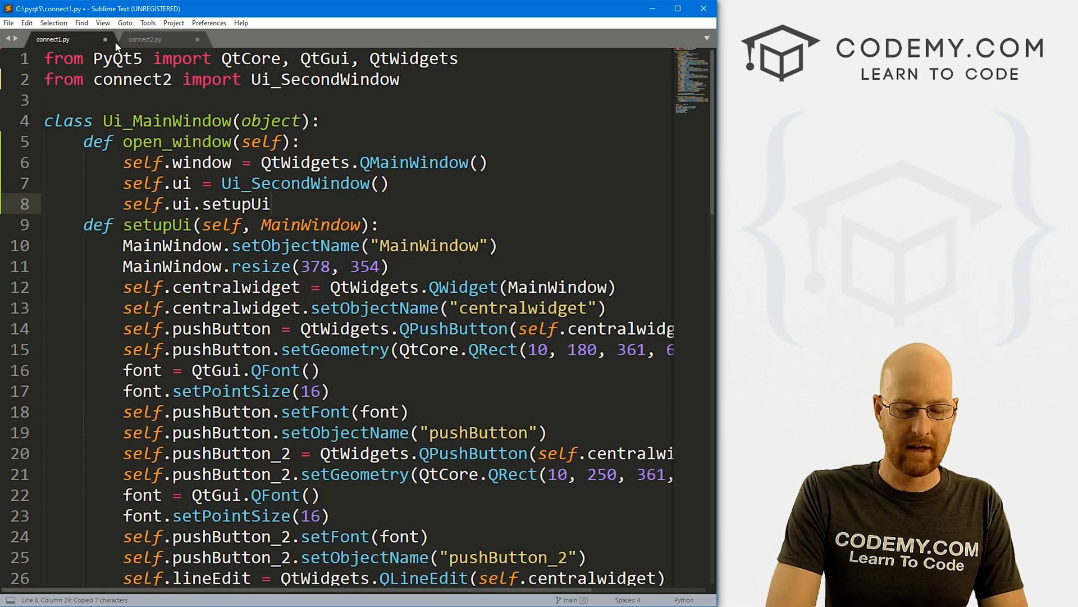
text((self.window)
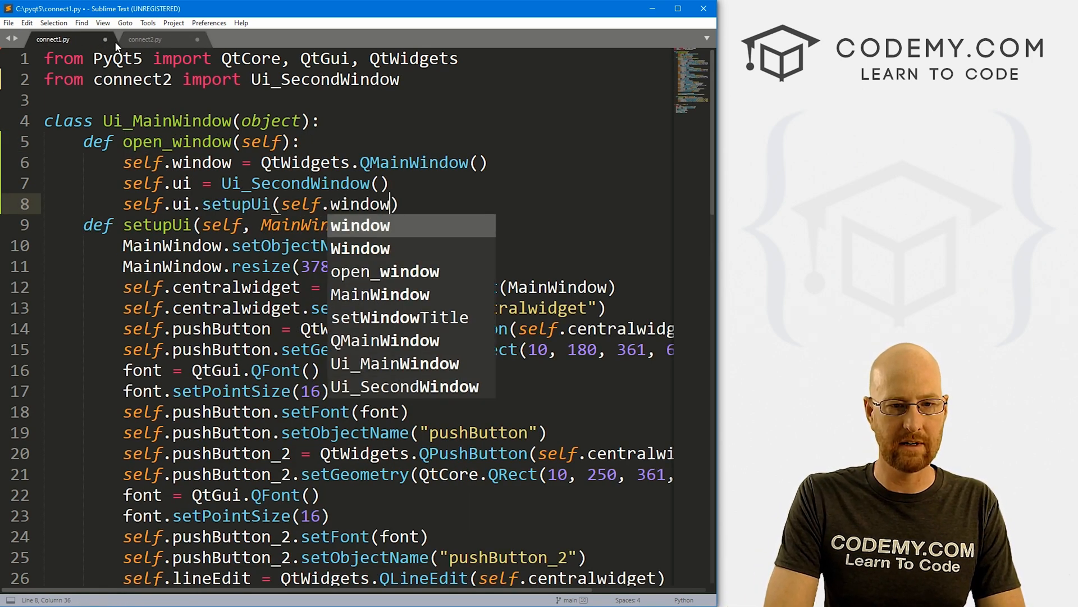
text(self.window.)
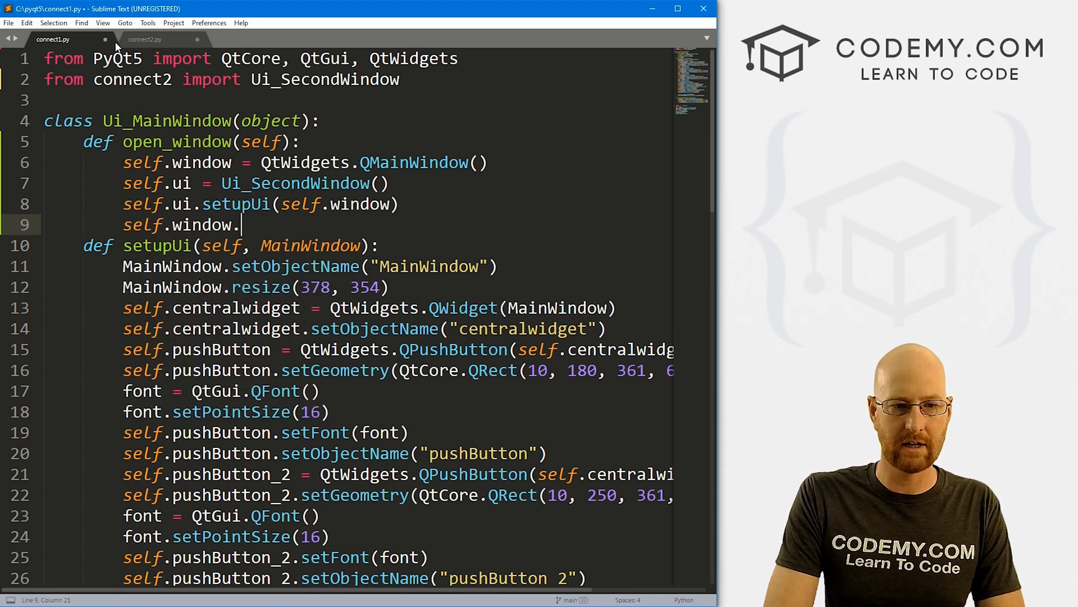
text(show())
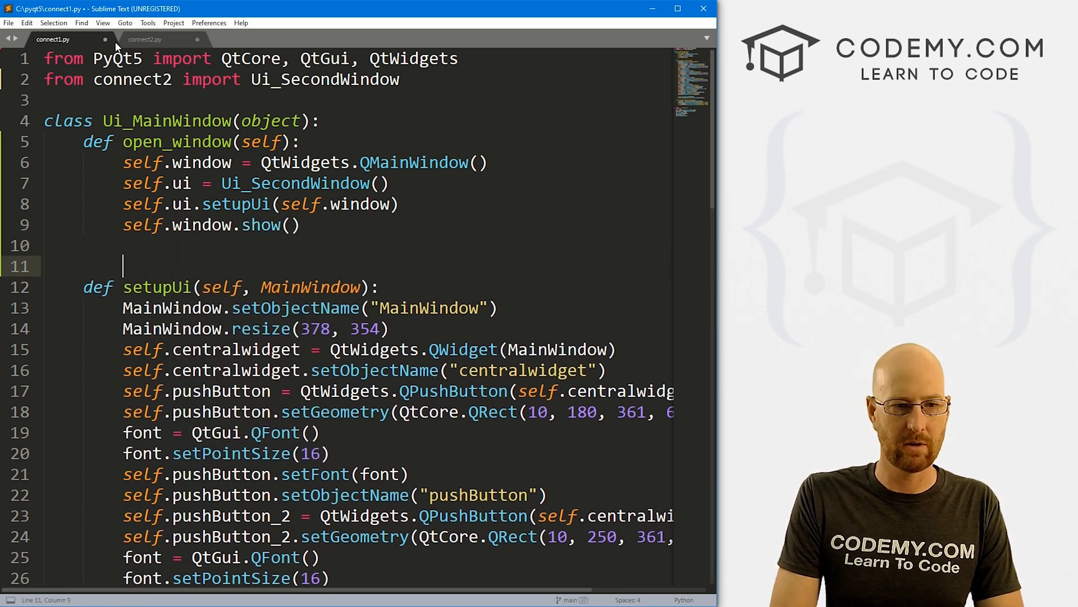
click(299, 142)
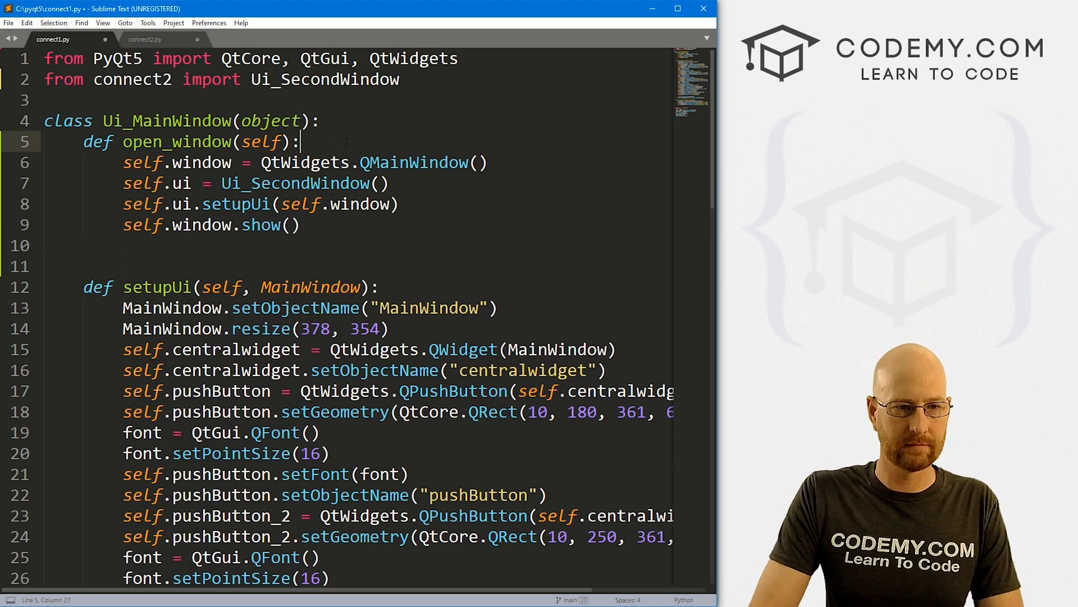
Comment open_window with '# Open second window' and move down to pushButton_2's setup.
text(# Open second window)
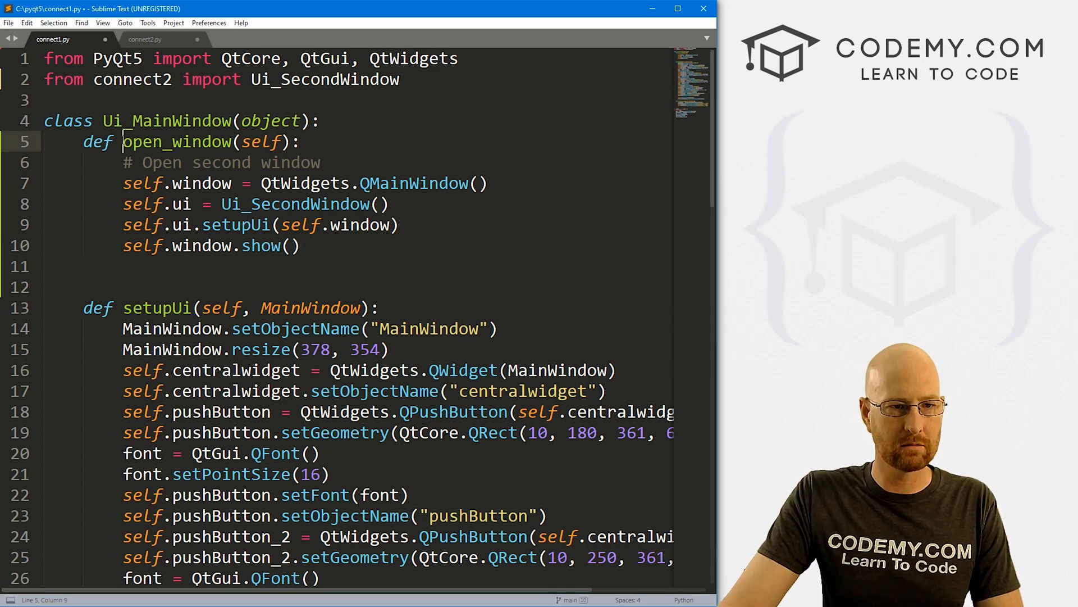
scroll(down, 3)
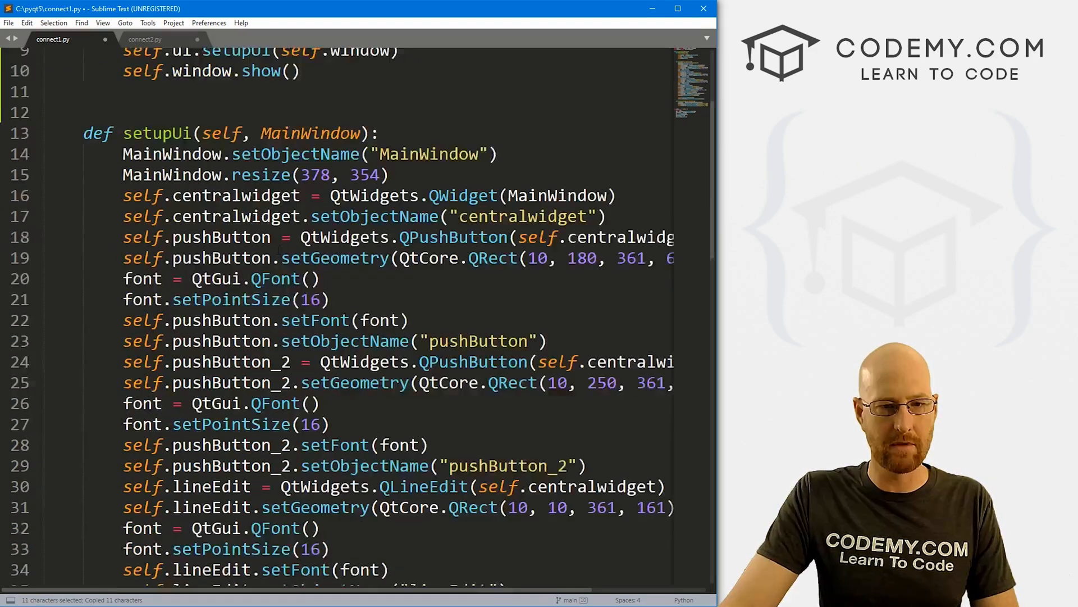
scroll(down, 3)
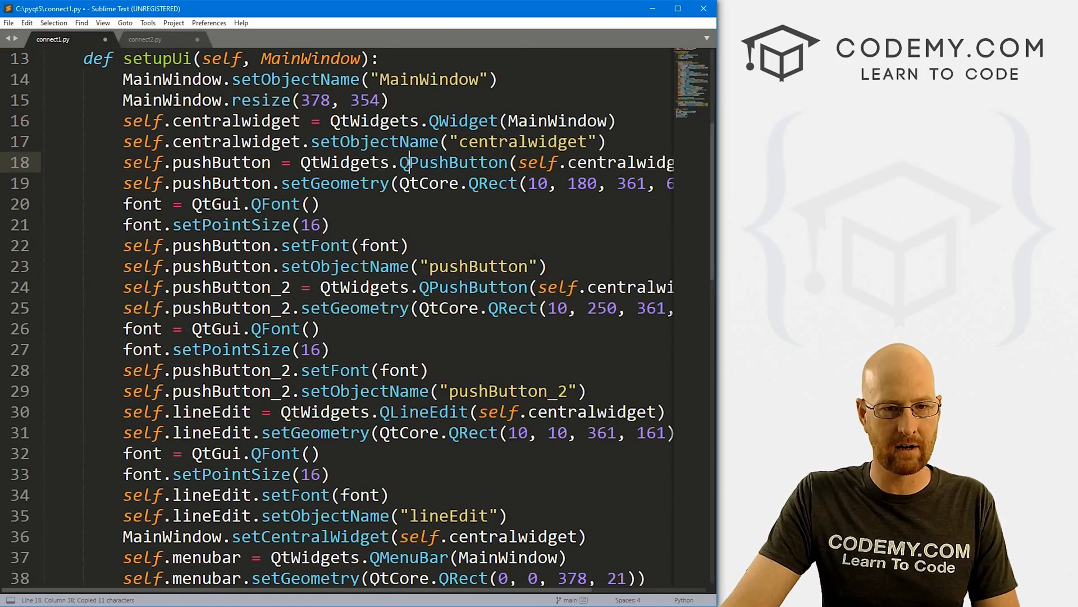
scroll(down, 3)
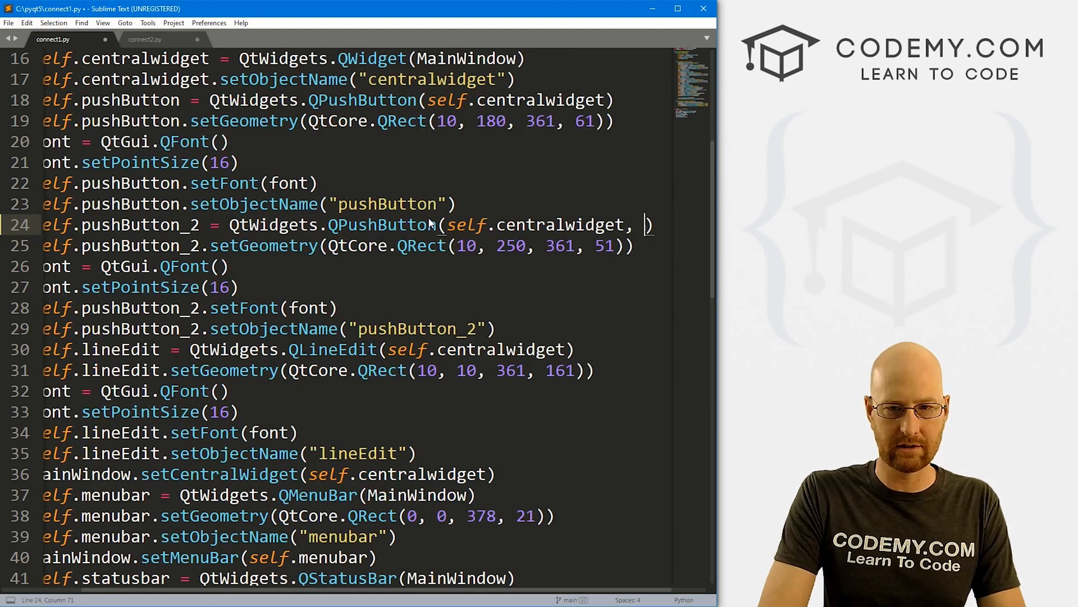
Give pushButton_2 clicked = lambda: self.open_window() so it opens the second window.
text(clicked =)
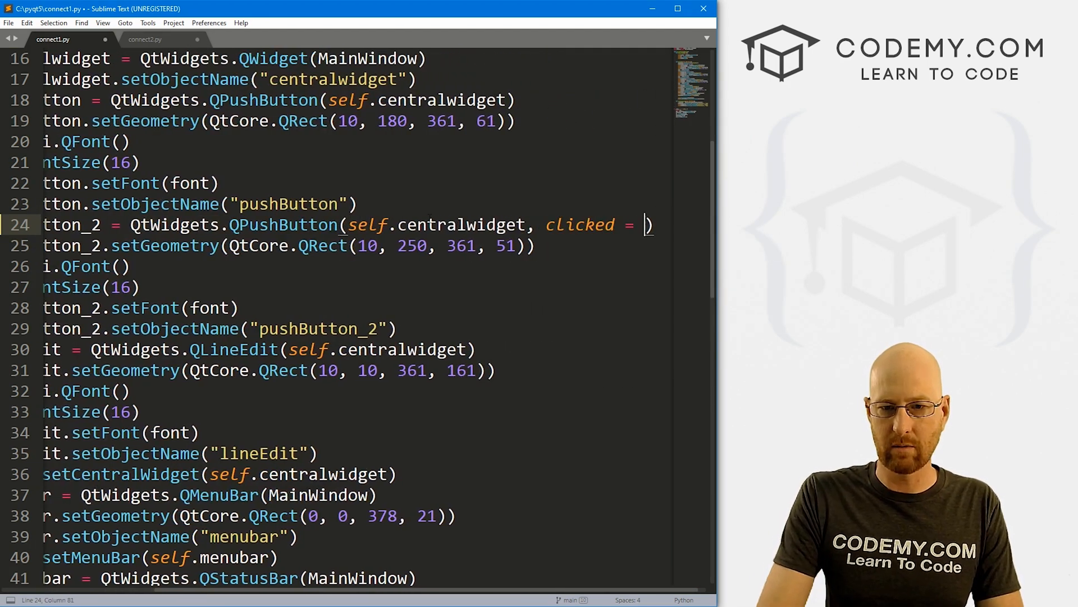
text(Lambda:)
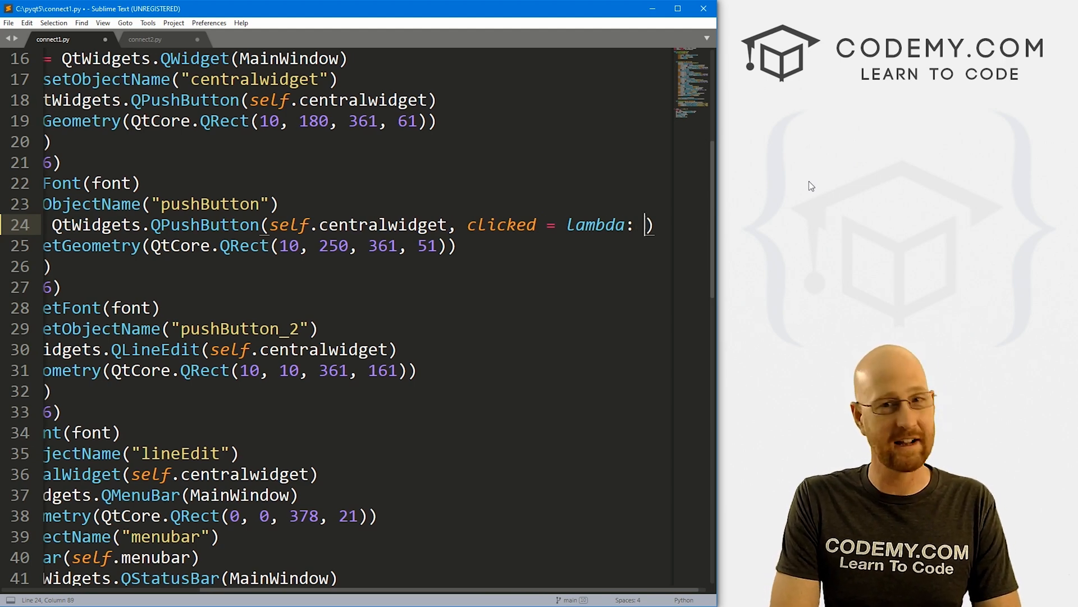
text(self.)
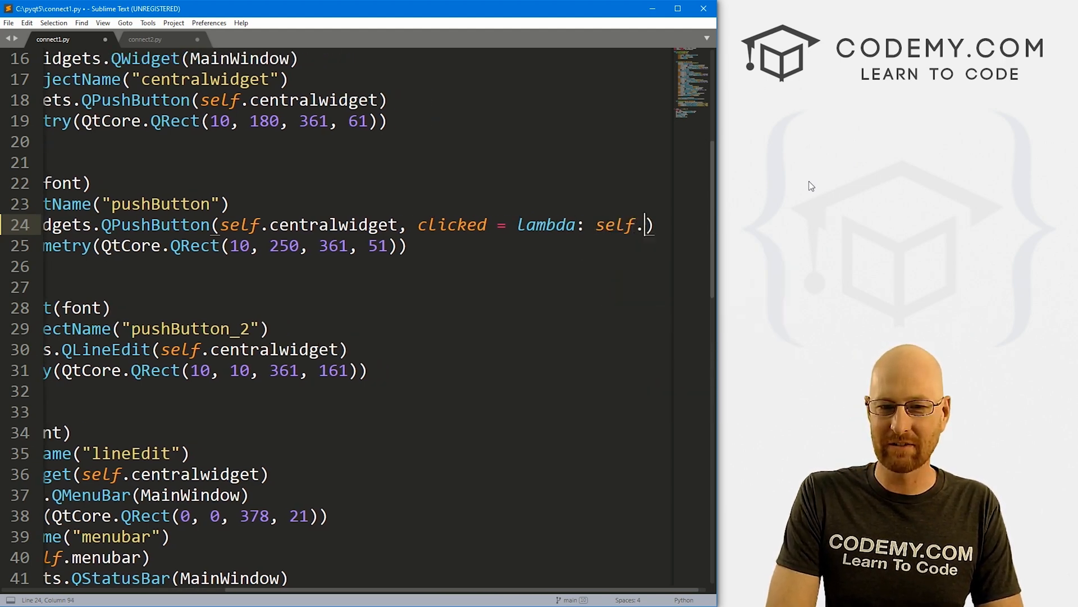
text(open_)
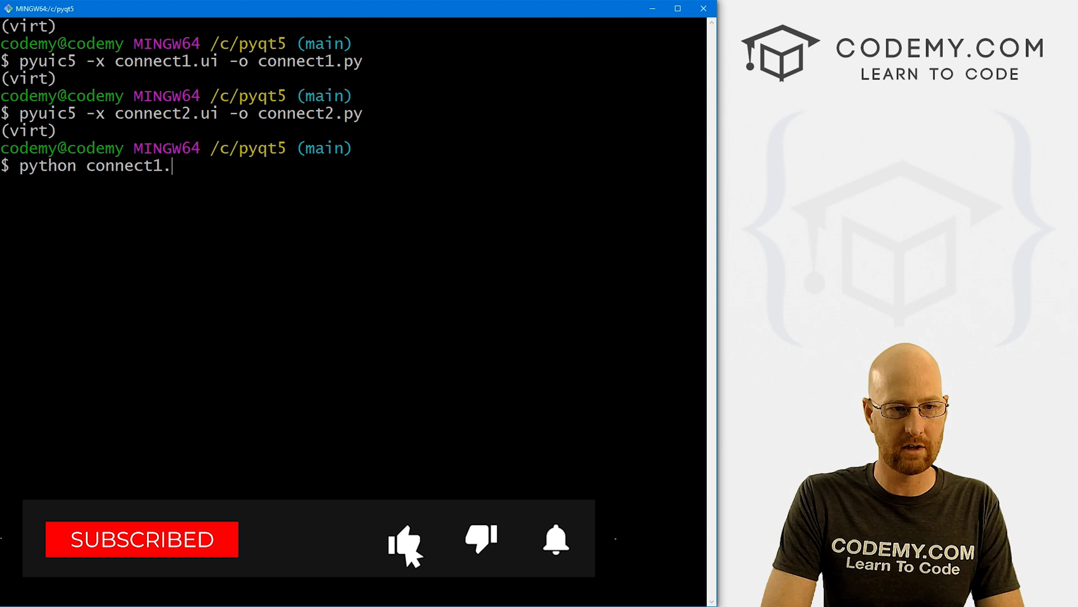
Run python connect1.py, launch the second window via Open Window, and enter test text 'dsfsdfdssf'.
text(py)
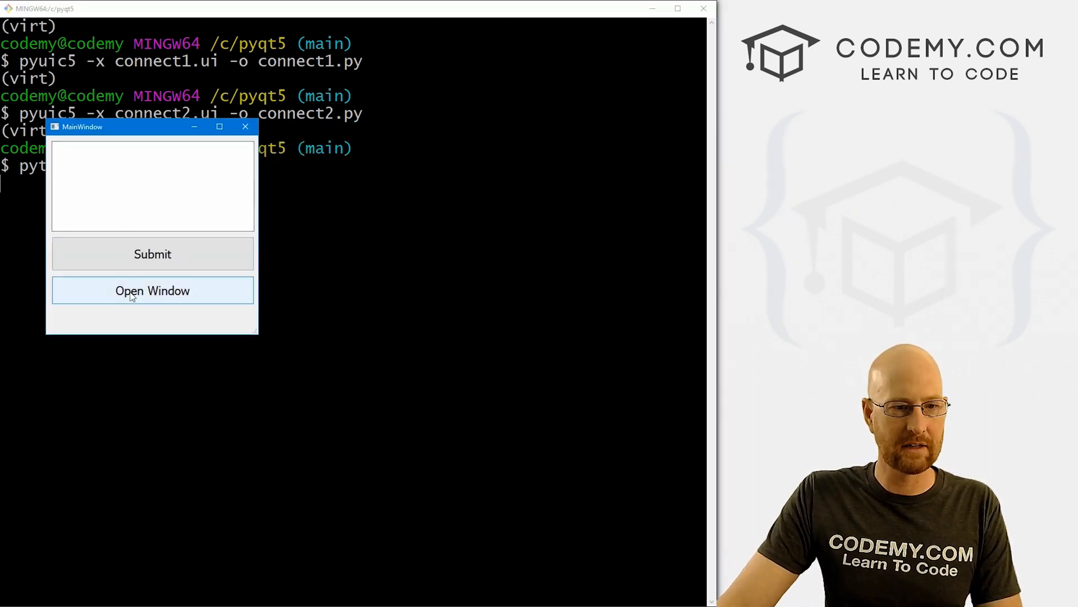
click(152, 290)
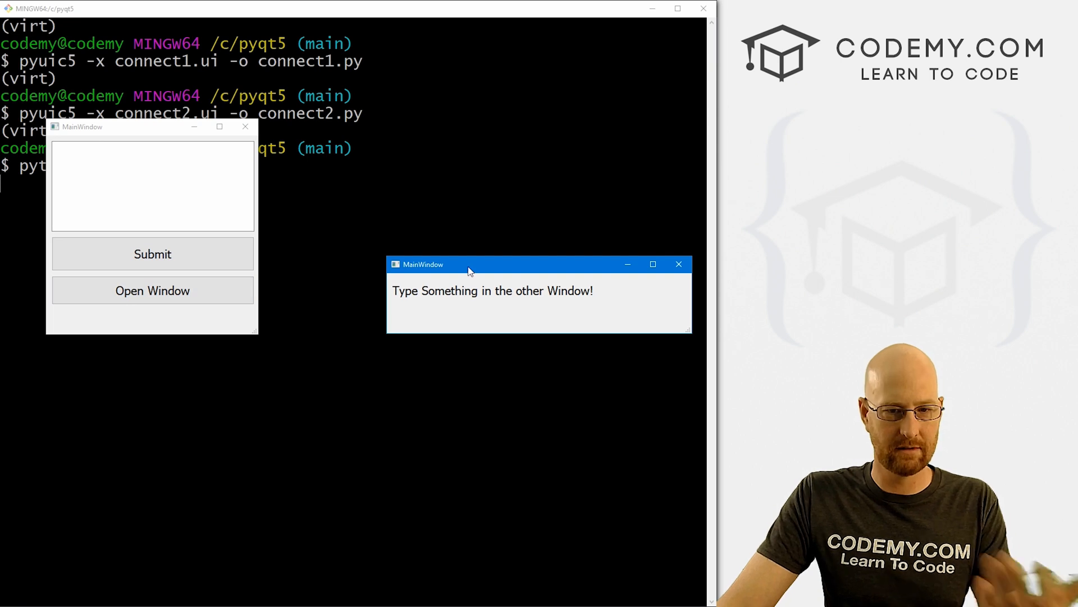
drag(467, 264, 377, 182)
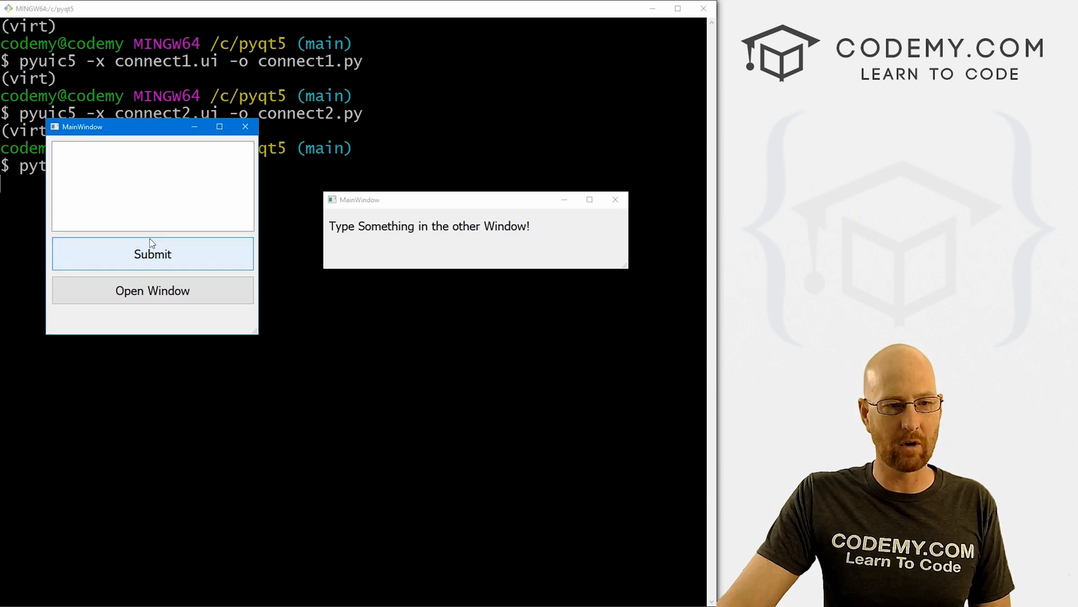
text(dsfsdfdssf)
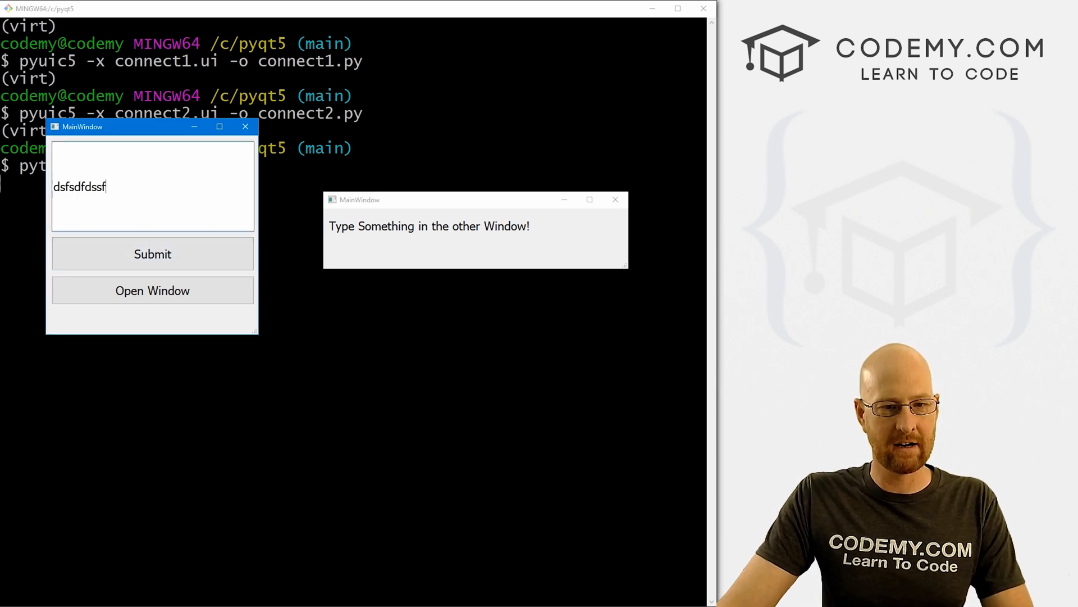
double_click(78, 187)
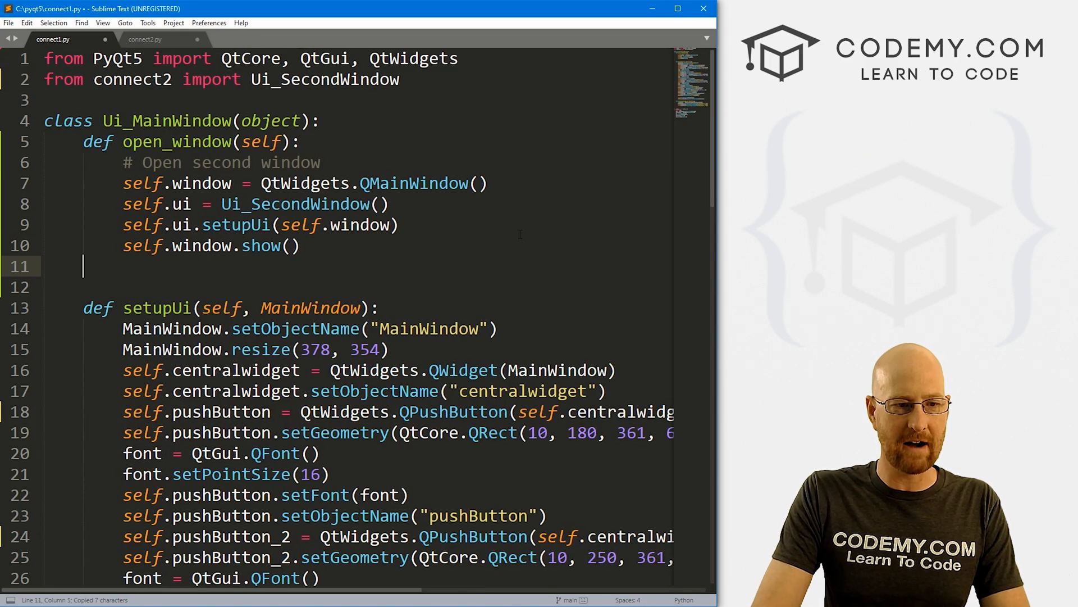
Add def clicker(self): with body thing = self.lineEdit.text() below open_window.
text(def clicker())
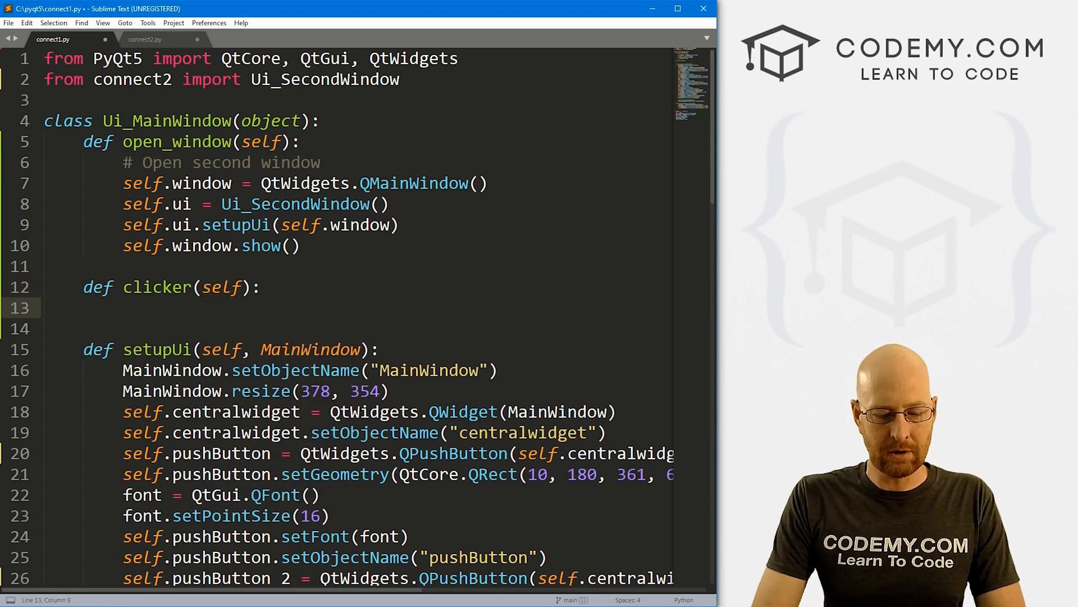
text(thing =)
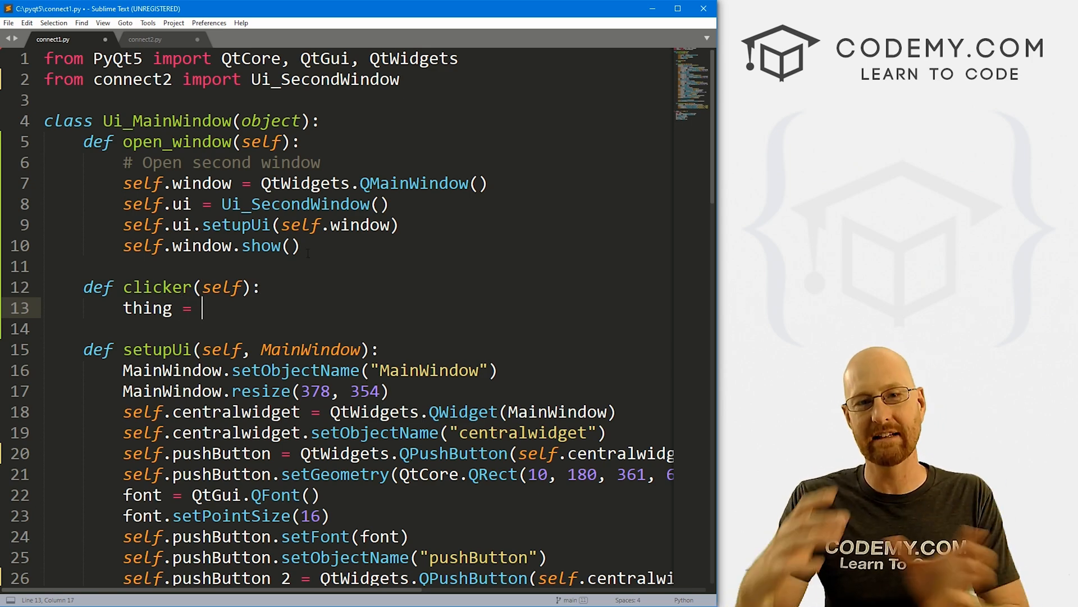
scroll(down, 3)
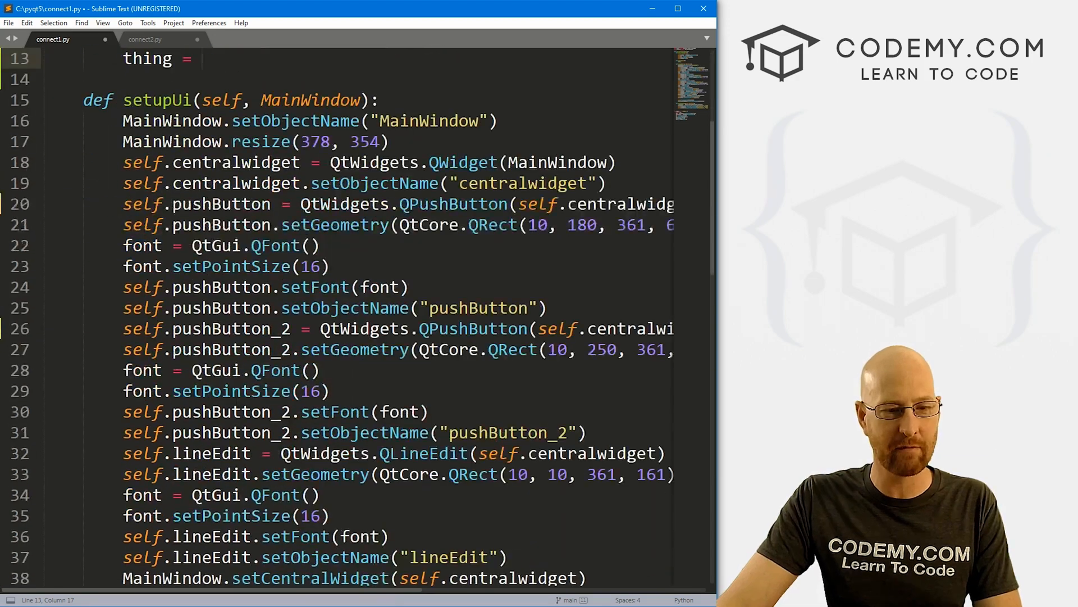
double_click(211, 390)
text( self.lineEdit.)
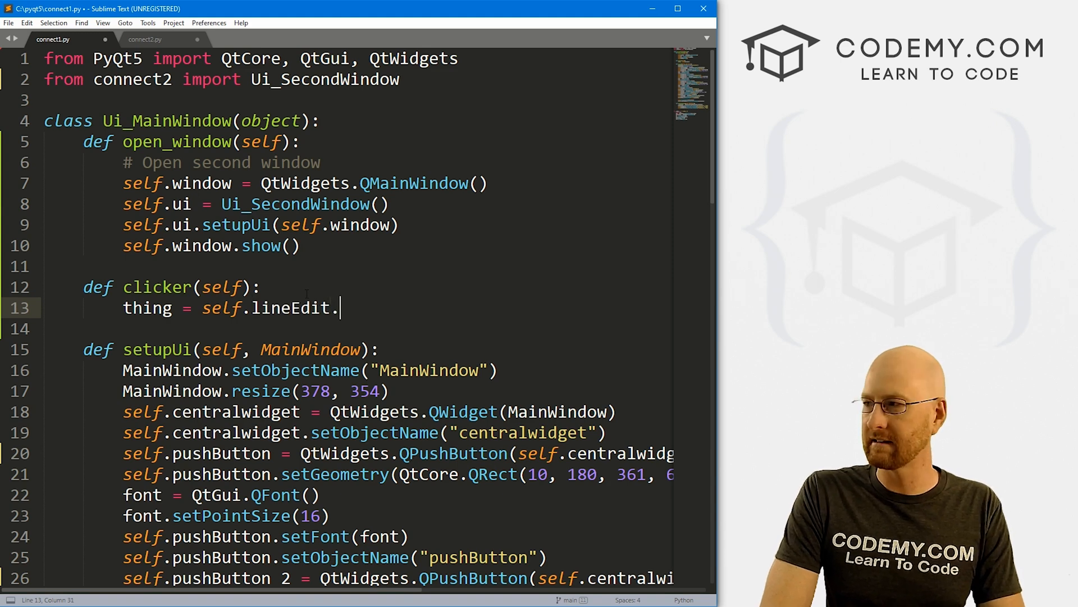
text(text())
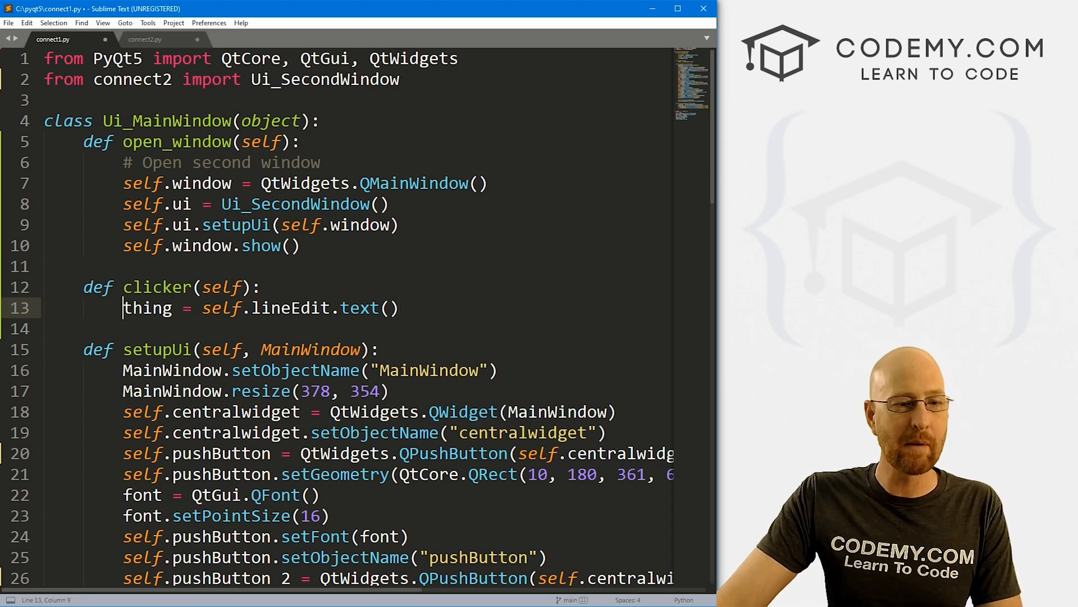
double_click(148, 308)
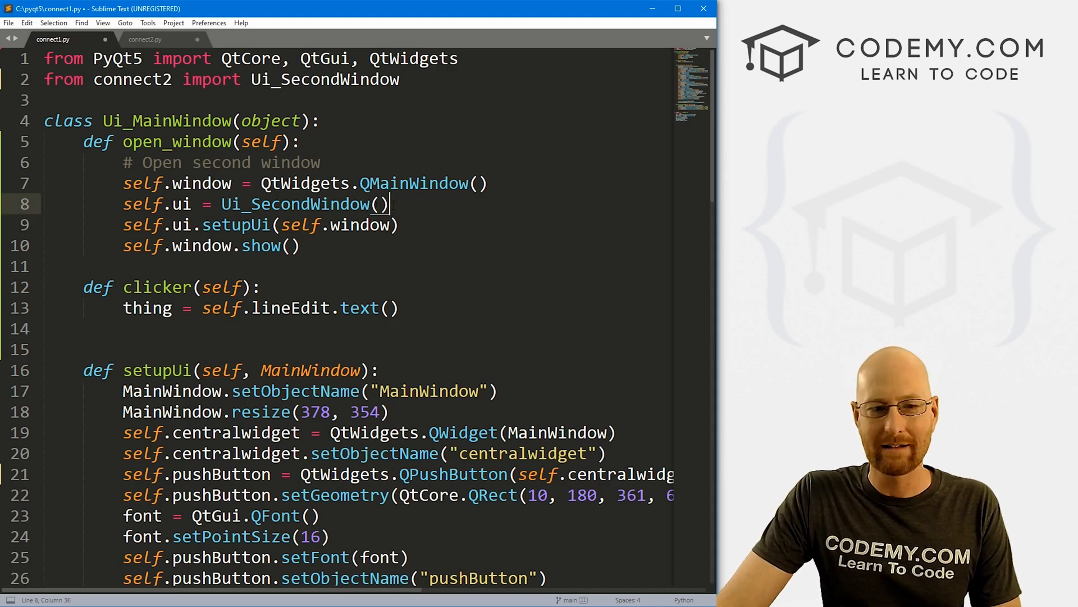
double_click(296, 204)
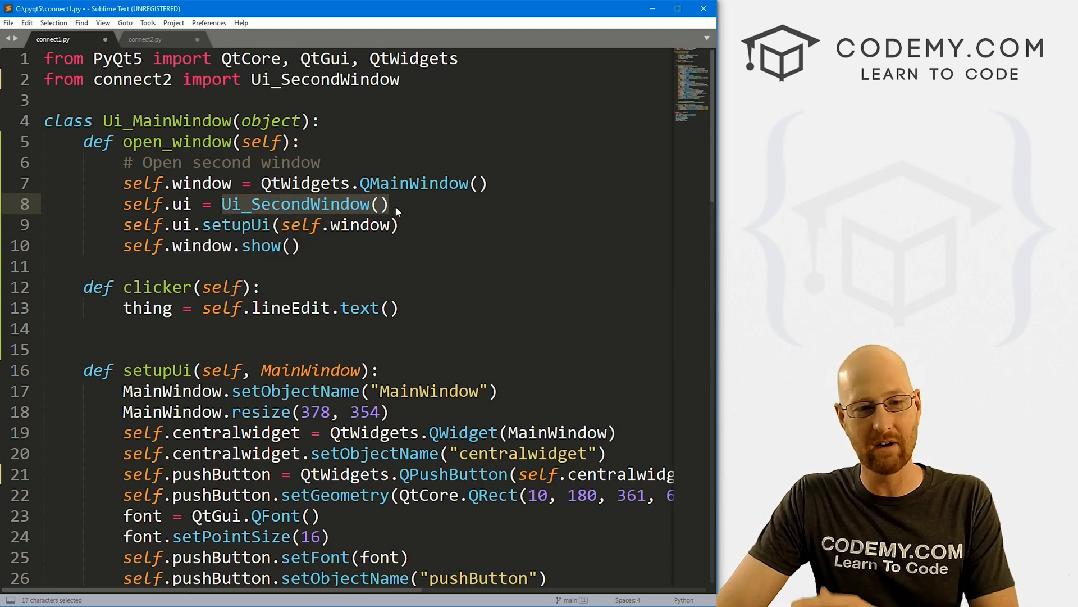
click(391, 204)
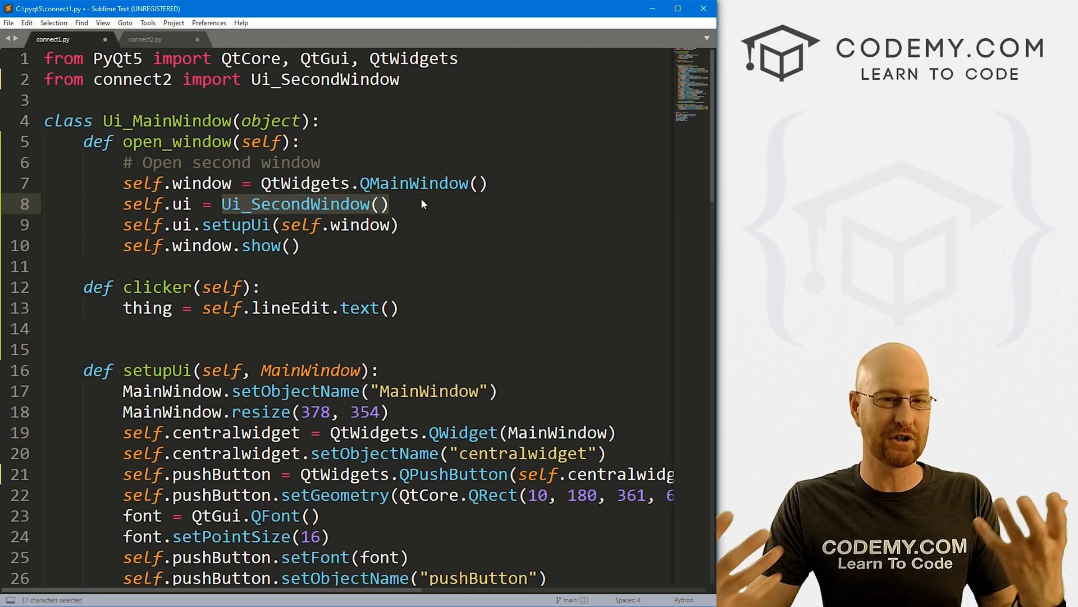
mouse_move(310, 213)
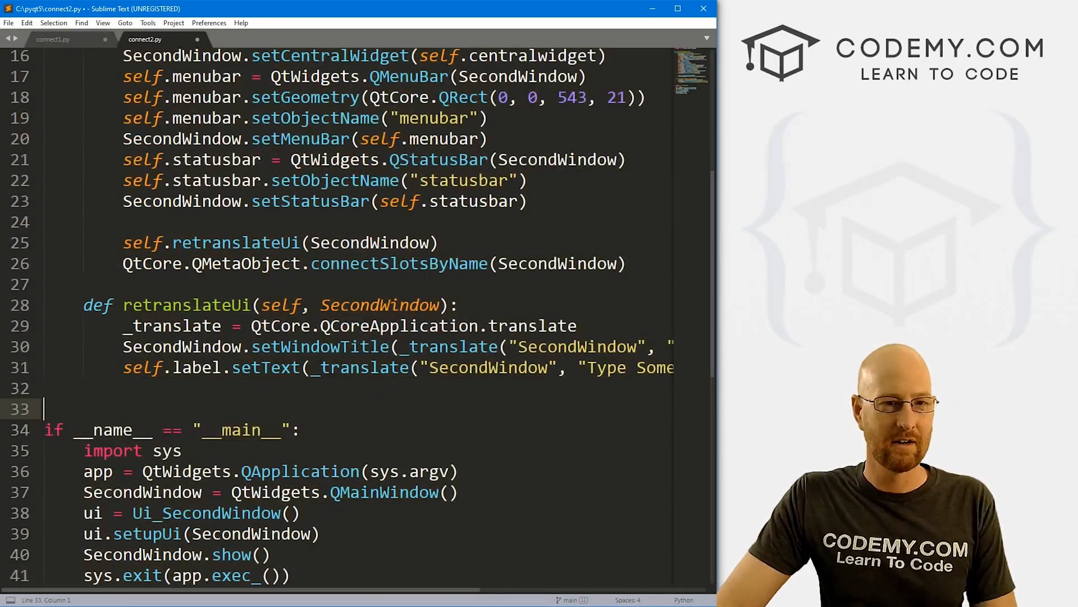
click(53, 39)
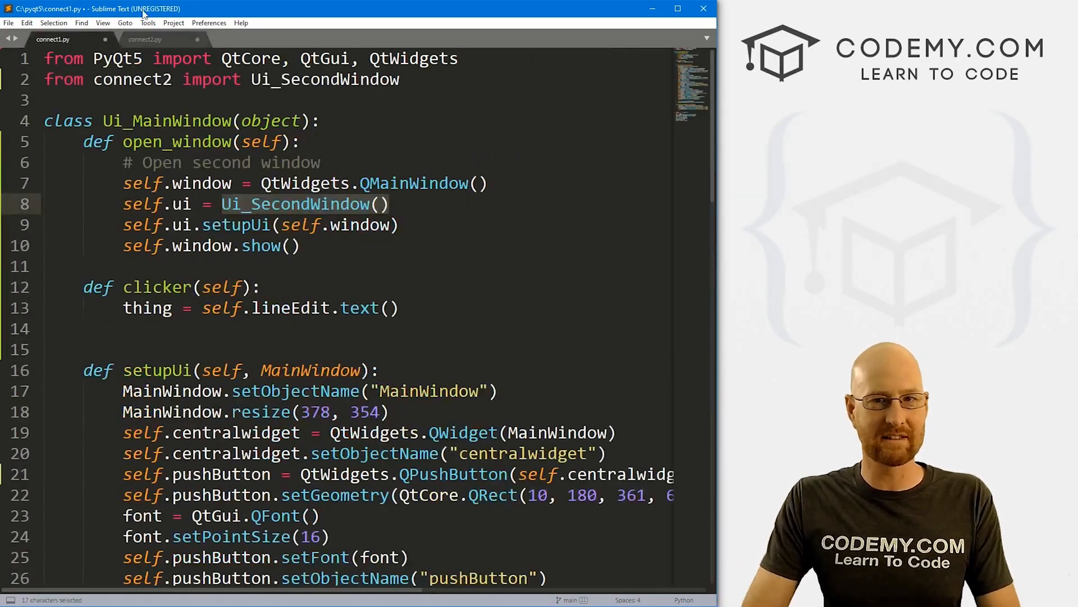
mouse_move(182, 10)
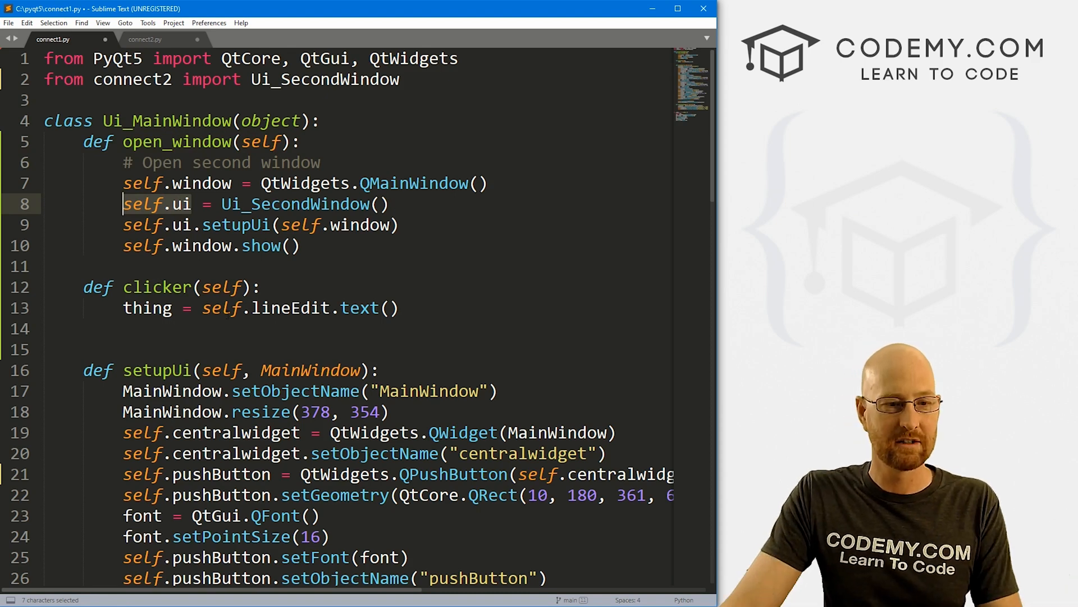
Add an '# Assign thing' comment and start self.ui.label, checking the label name in connect2.py.
text(#)
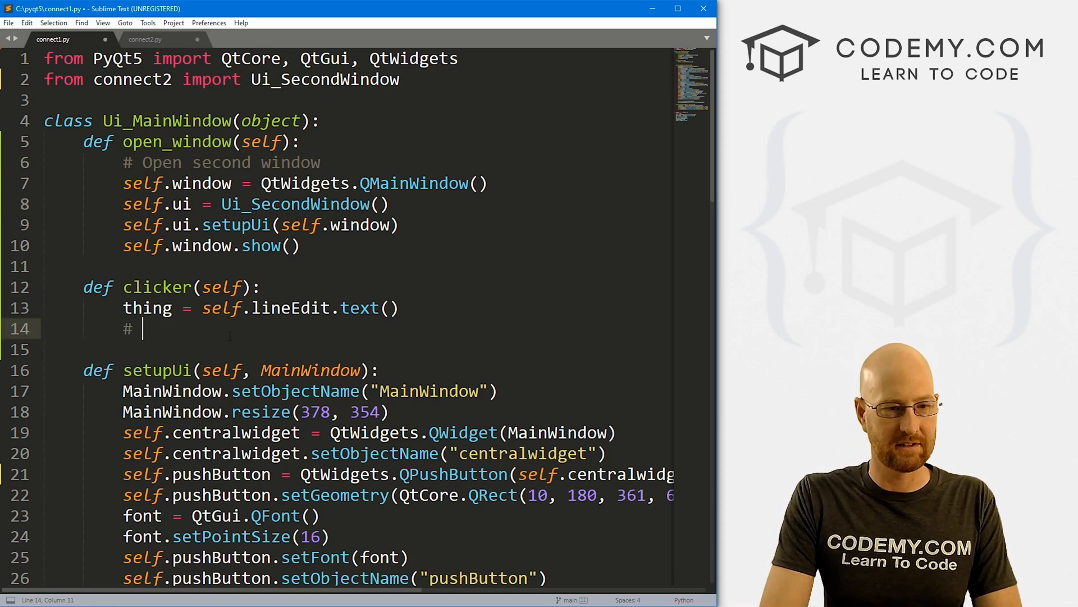
text(Assign thing to second window labe)
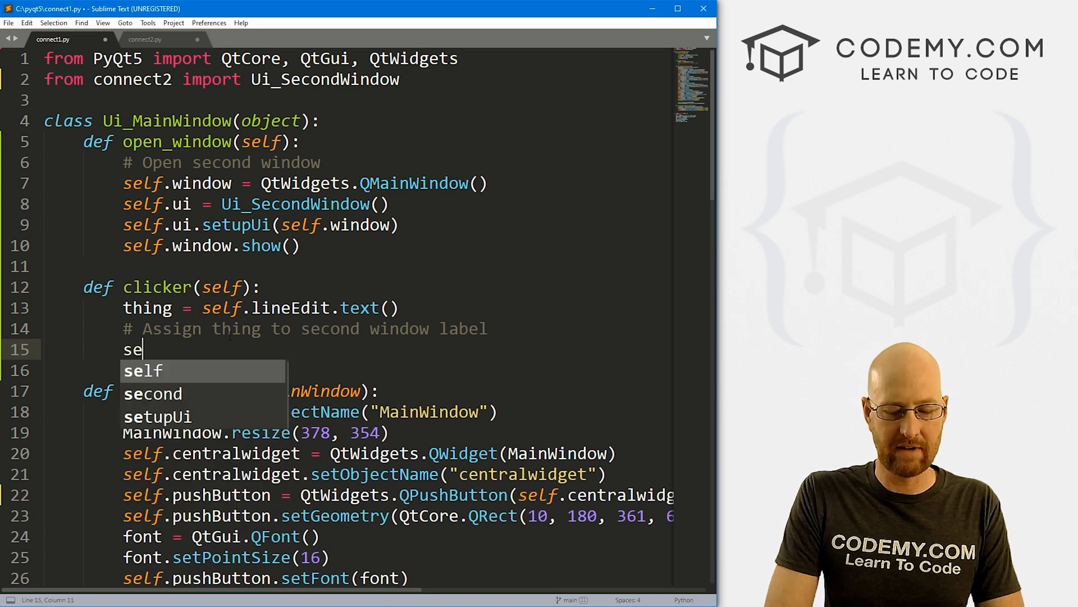
text(lf.ui.)
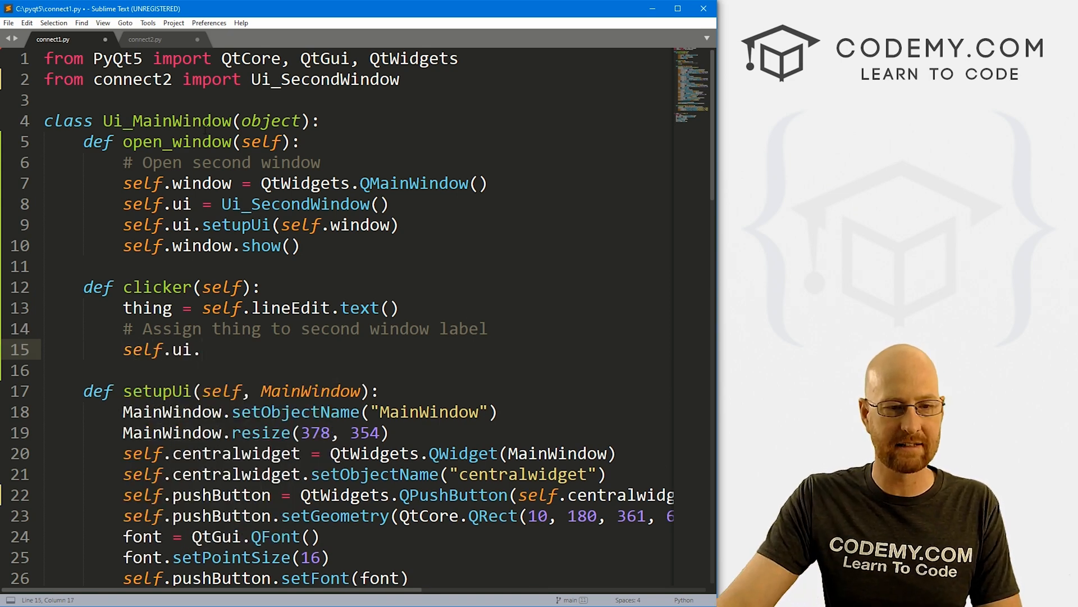
click(145, 39)
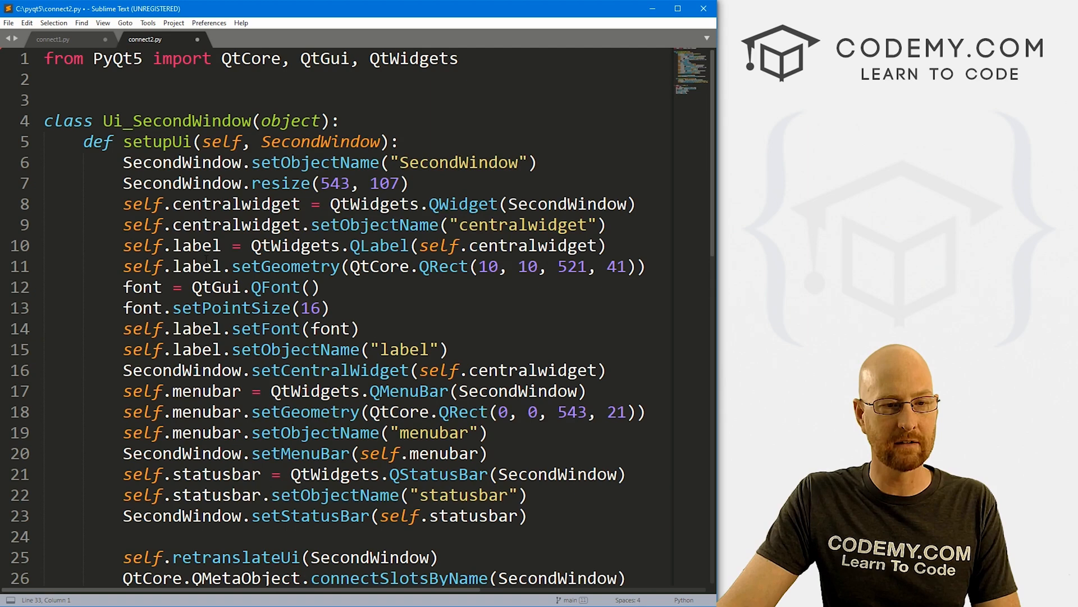
double_click(195, 246)
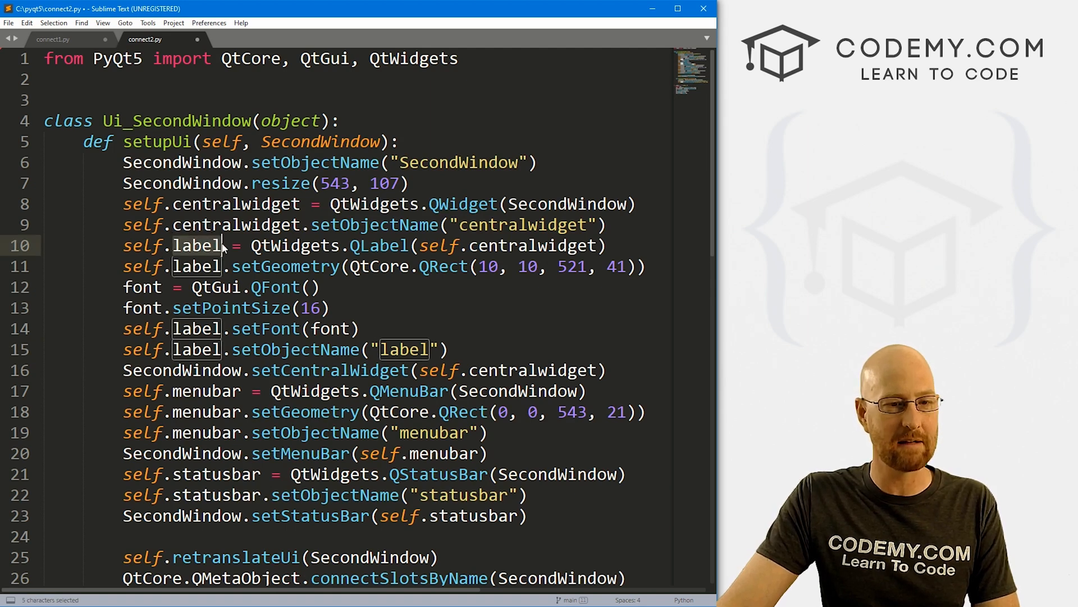
click(52, 40)
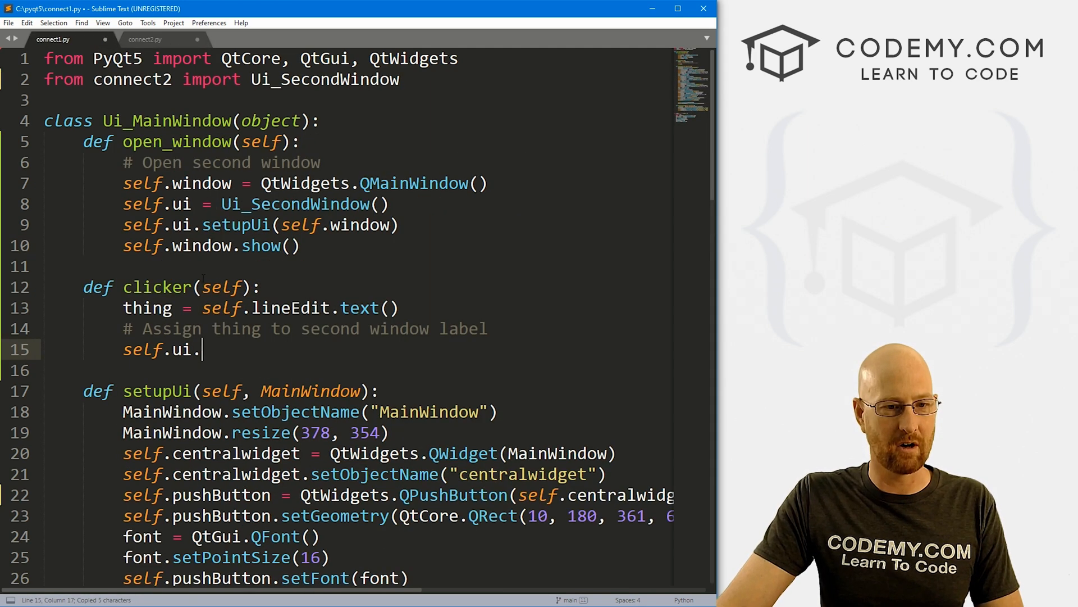
text(label)
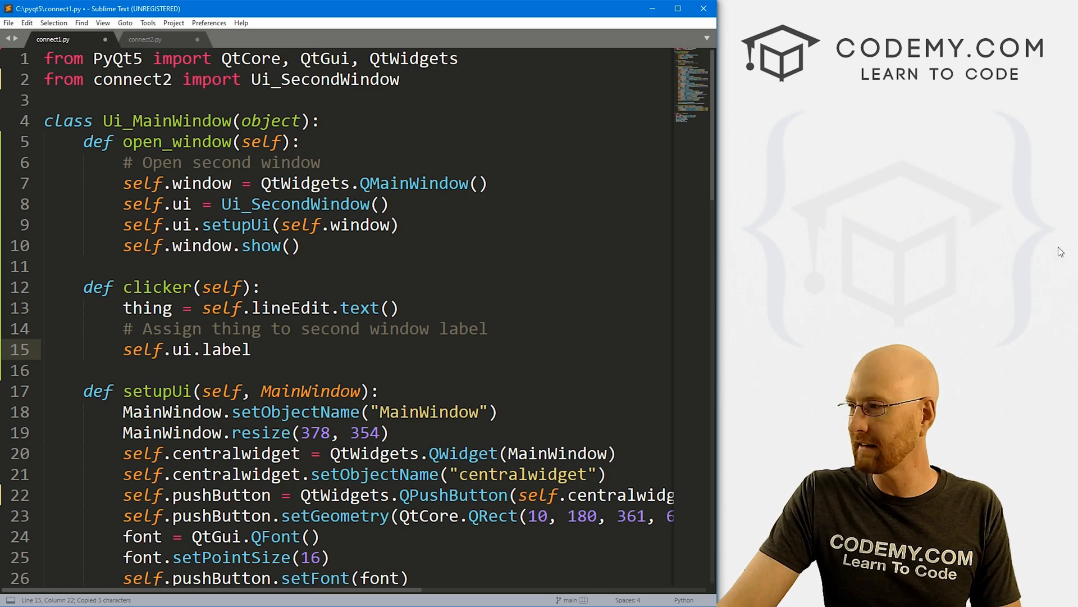
text(.)
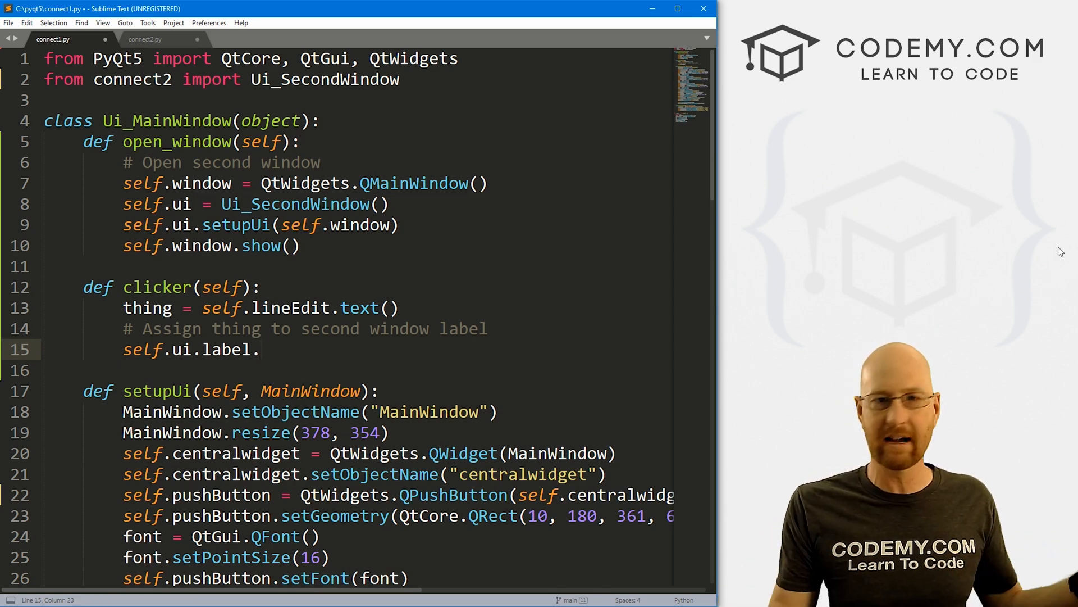
Complete the line as self.ui.label.setText(thing) and save connect1.py.
text(setText()
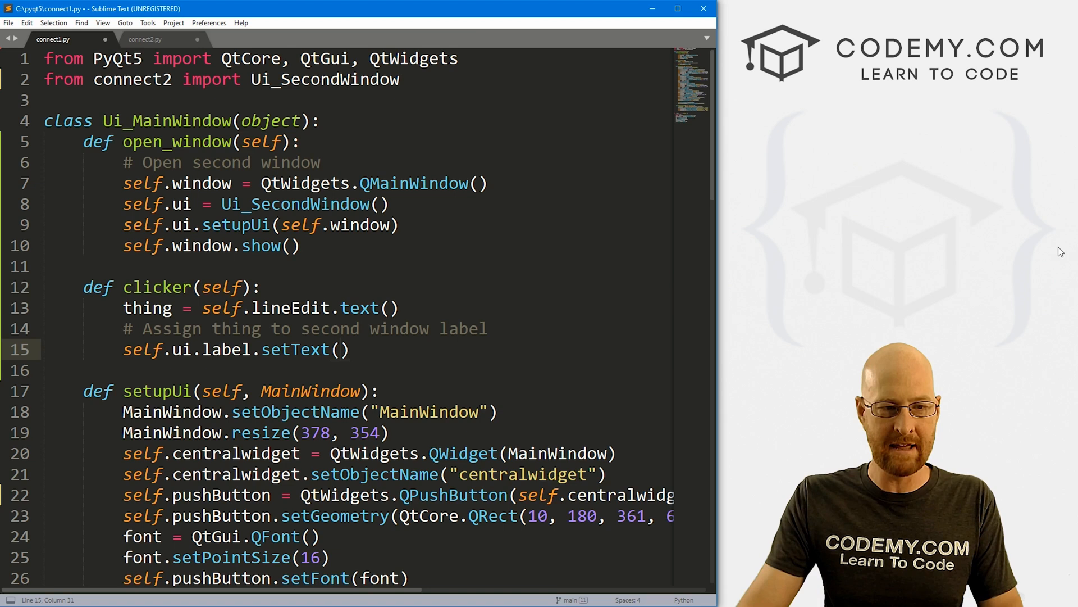
click(141, 307)
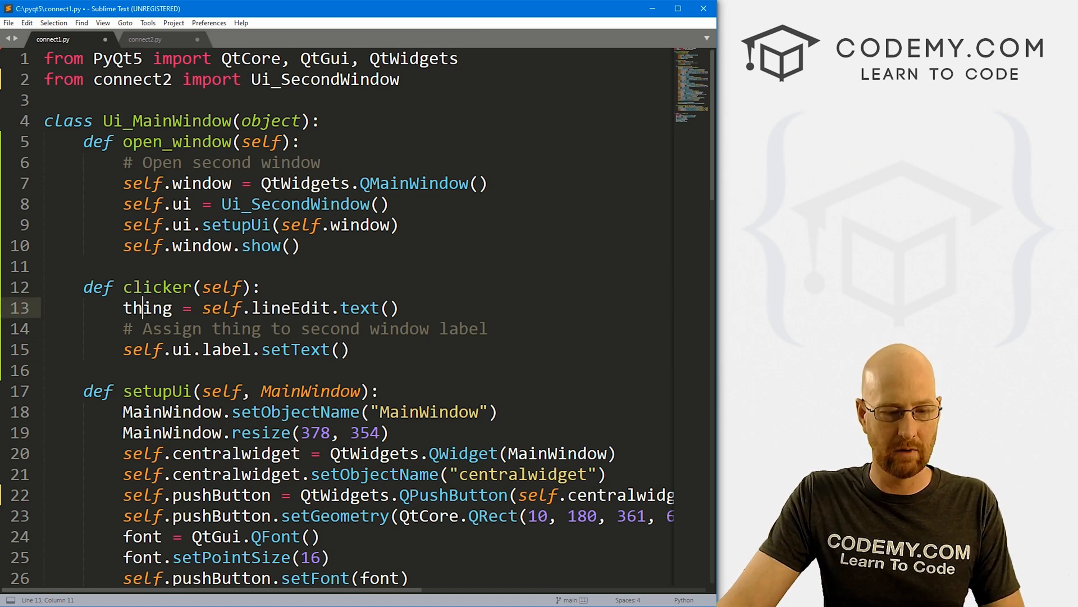
double_click(146, 308)
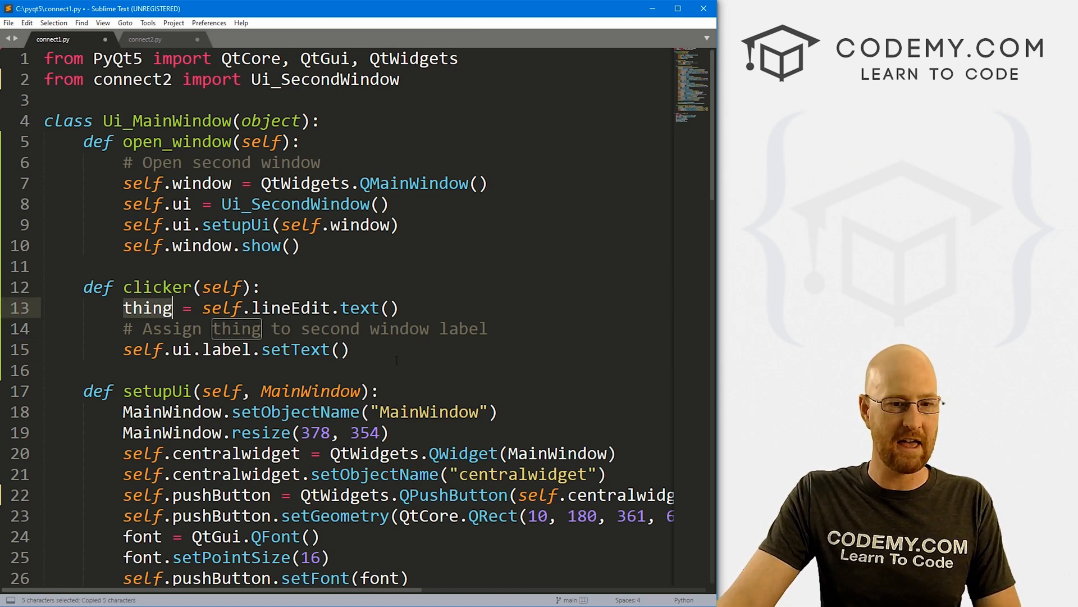
text(thing)
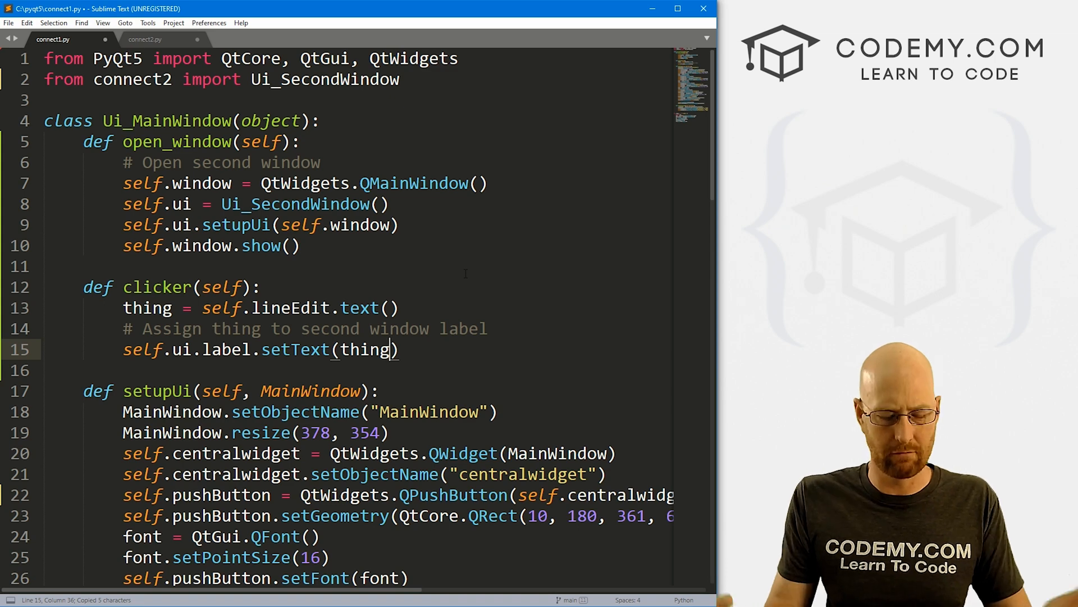
key(ctrl+s)
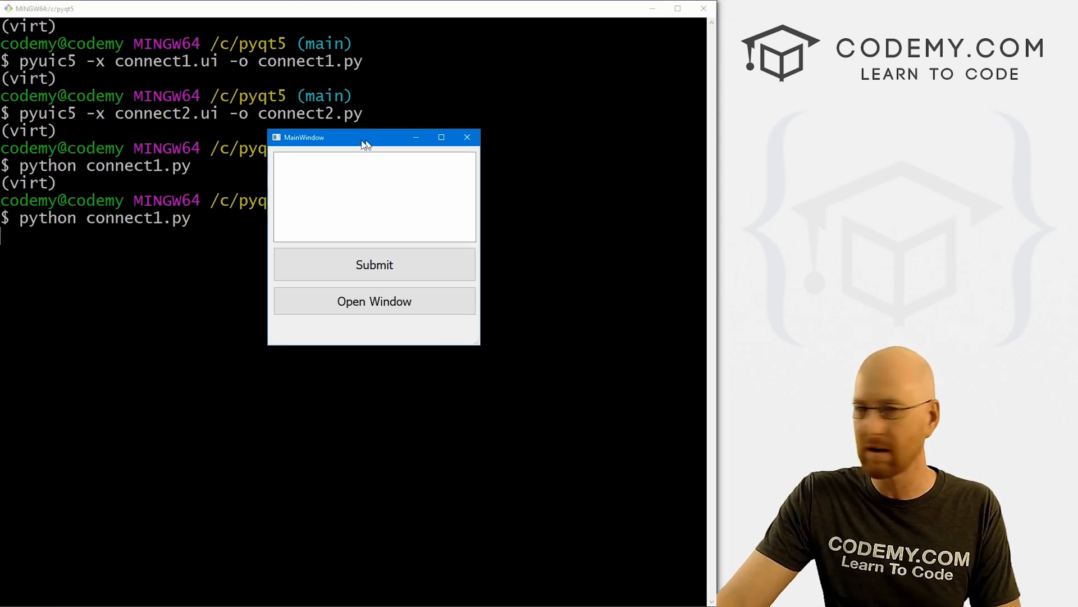
Submit messages 'Hello' and 'Yo! My name is John' in the running app and open the second window.
click(374, 301)
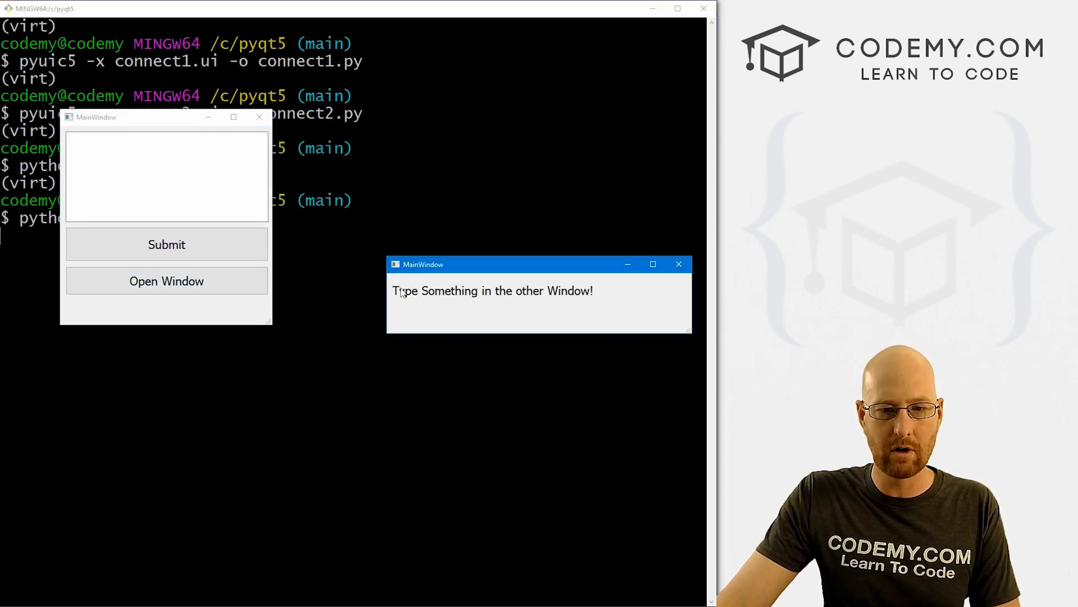
text(Hello There!)
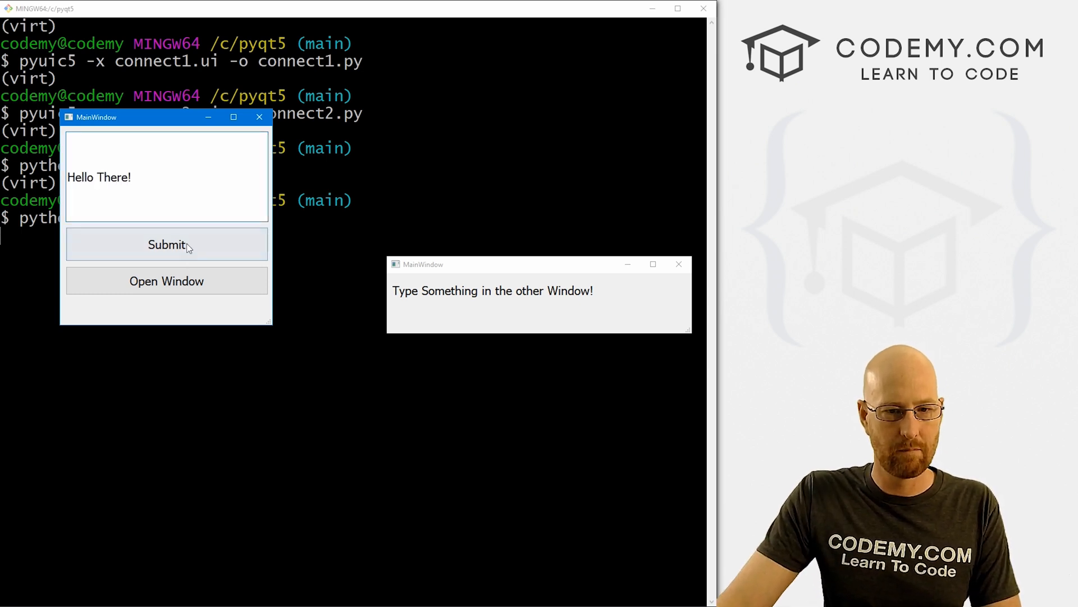
click(167, 244)
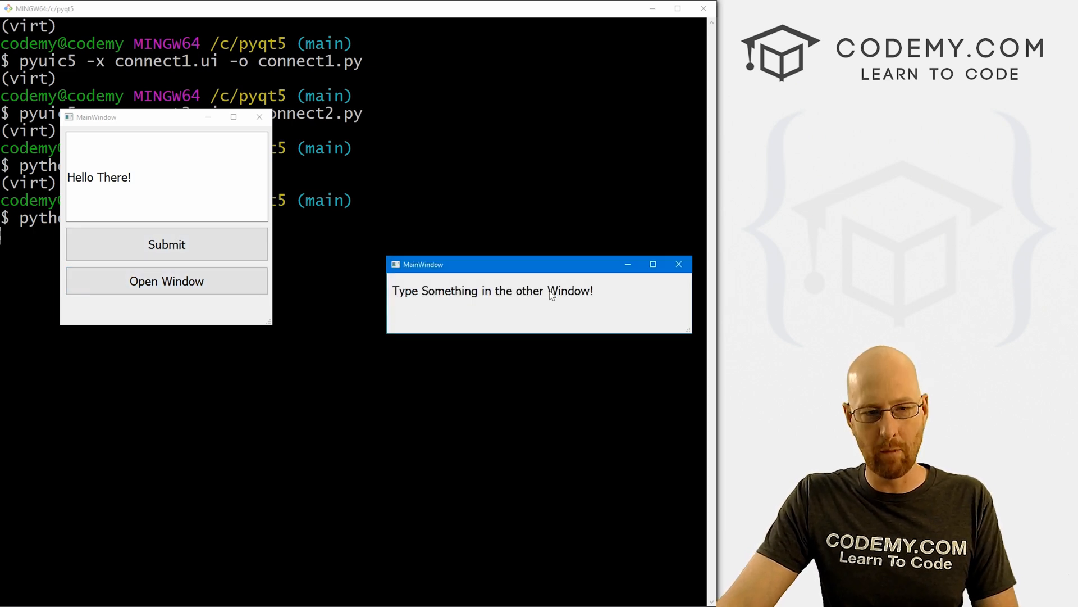
text(Yo)
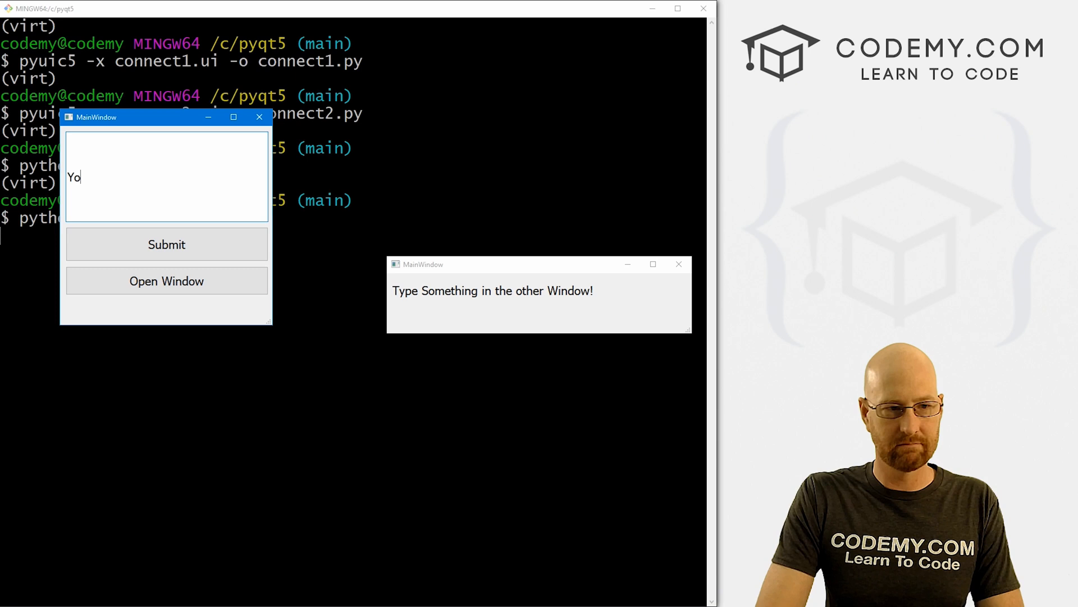
text(!)
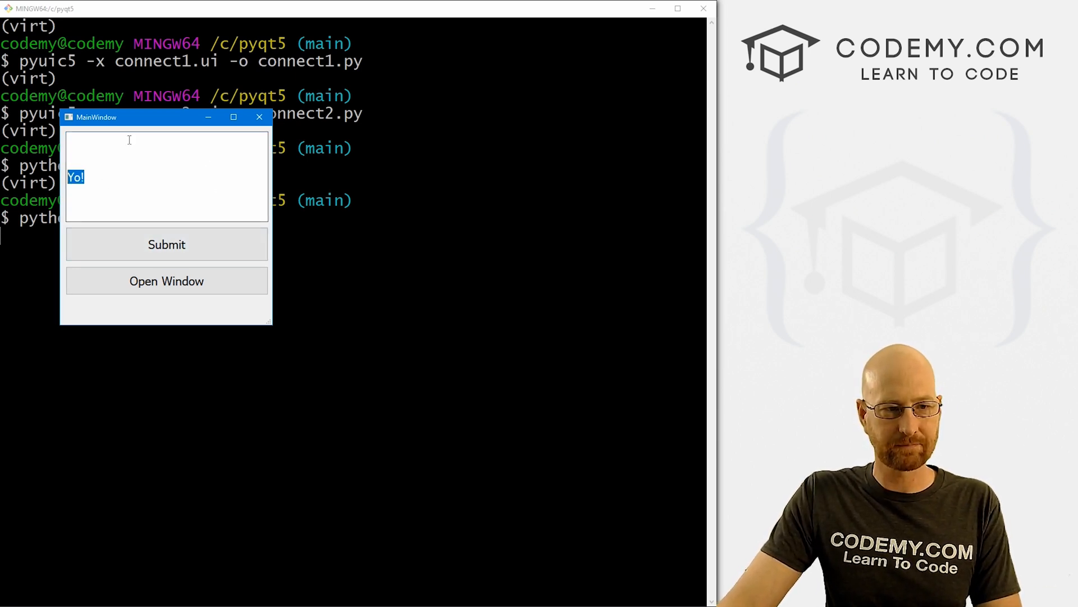
text(M)
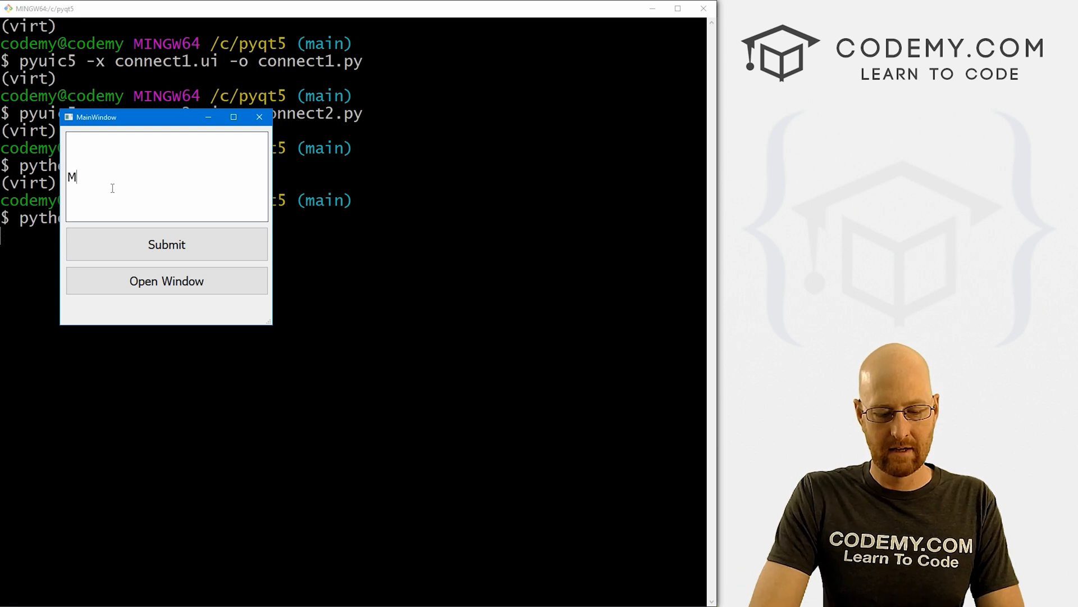
text(y name is John Elder!)
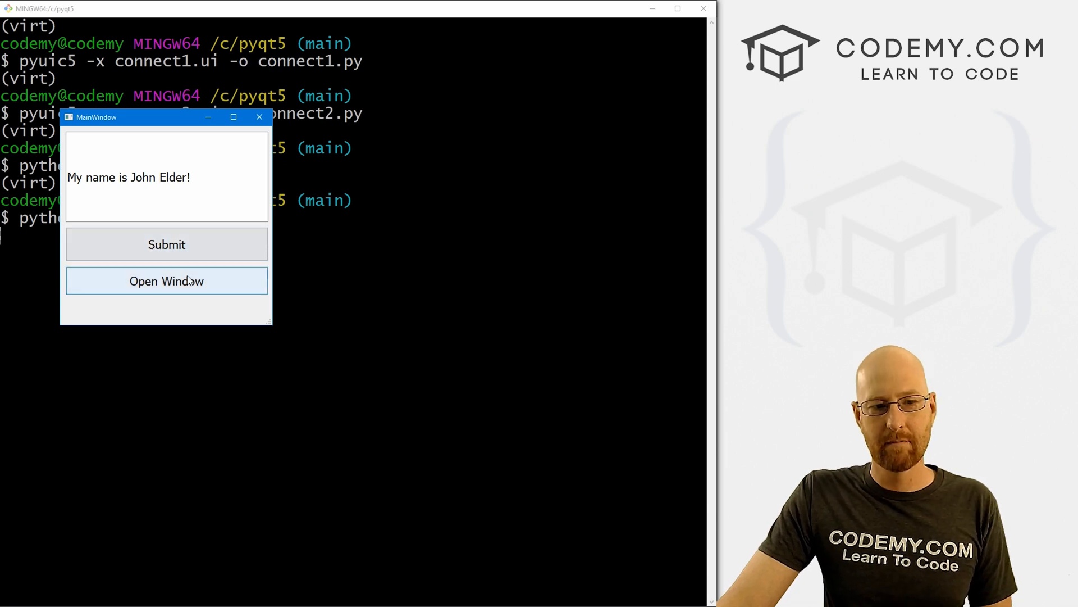
mouse_move(237, 279)
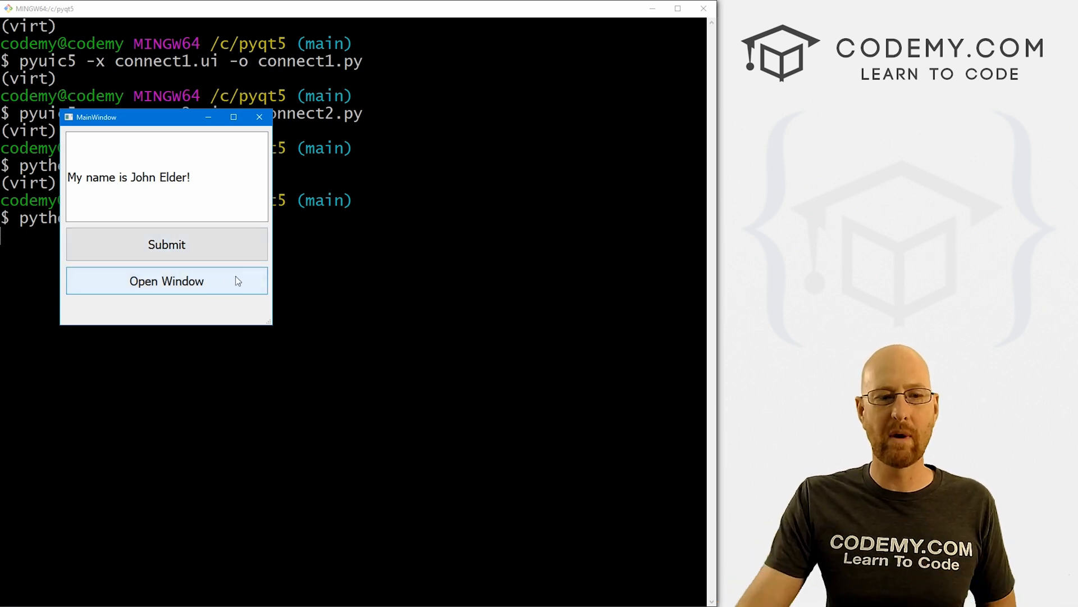
click(167, 281)
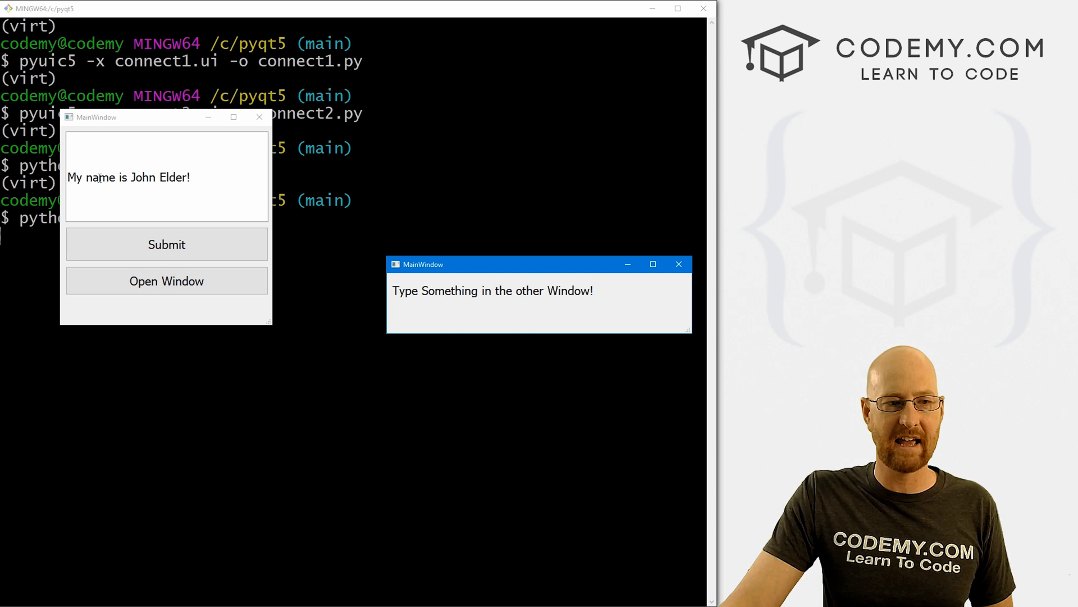
click(167, 244)
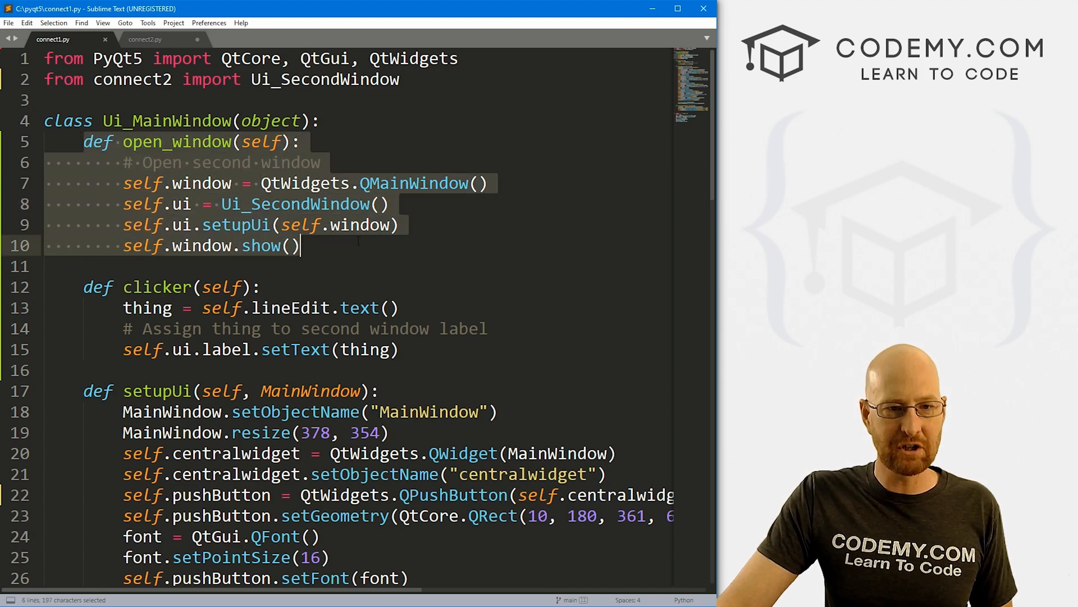
scroll(down, 3)
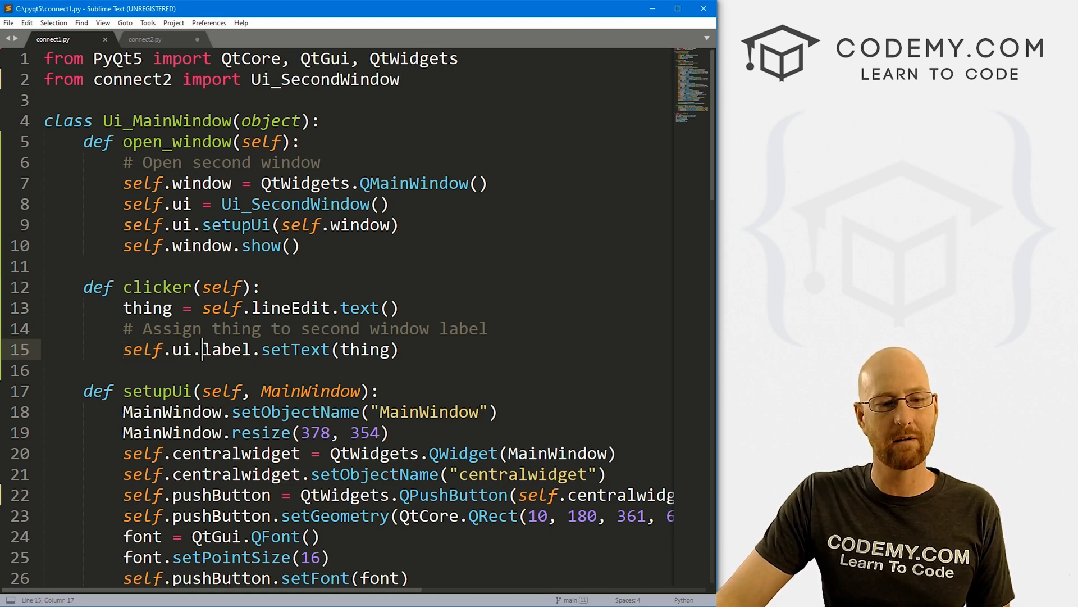
double_click(227, 349)
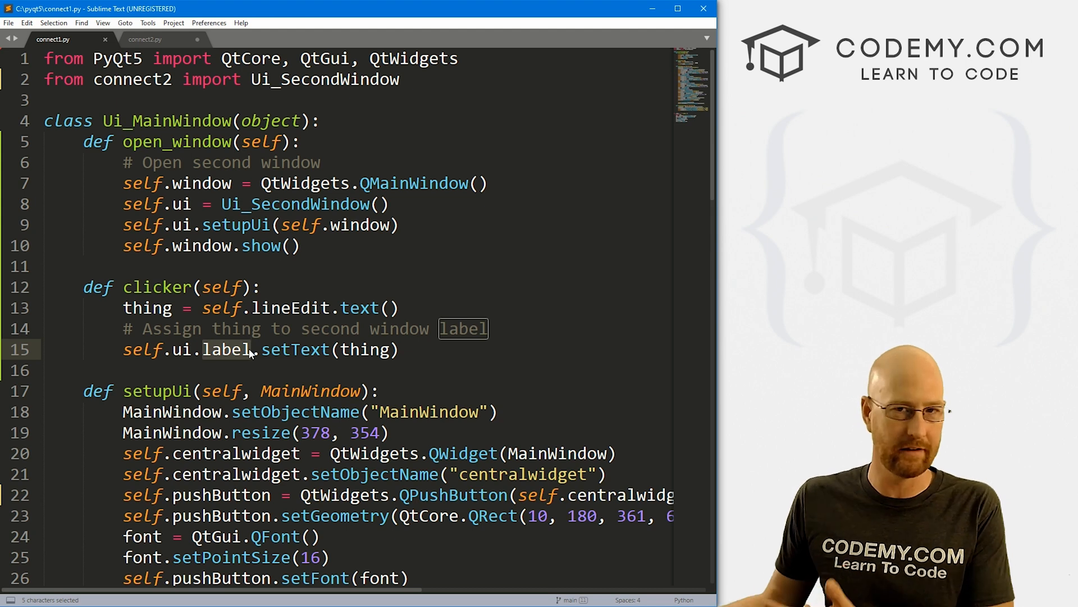